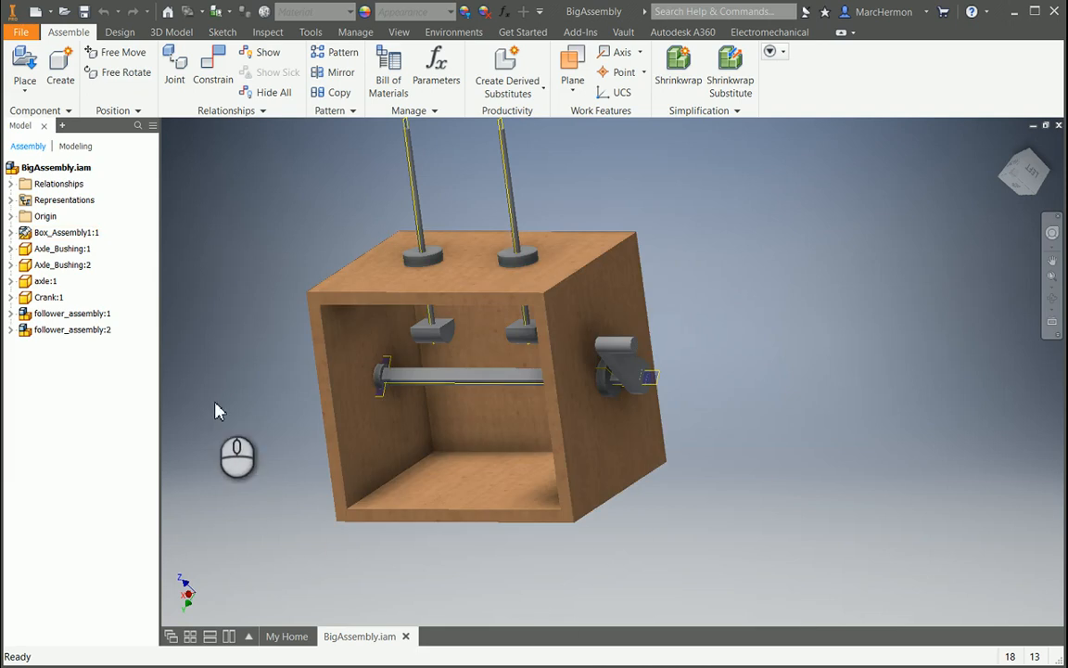
{"action": "mouse_move", "coordinate": [232, 393]}
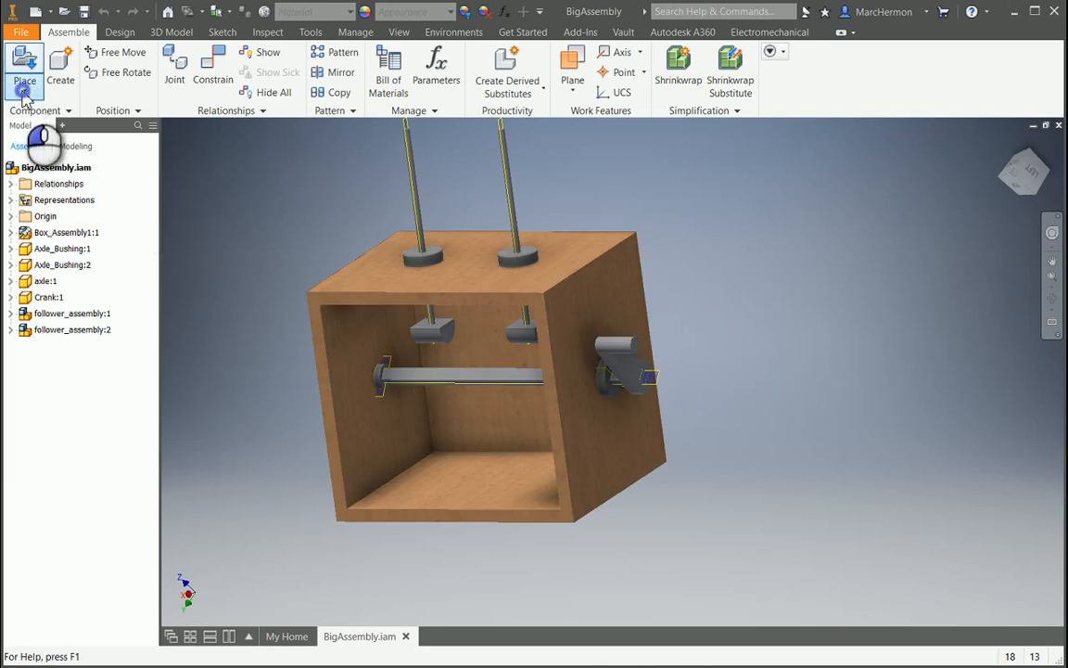
Start placing the hexcam part into BigAssembly, raising the read-only warning.
{"action": "left_click", "coordinate": [24, 67]}
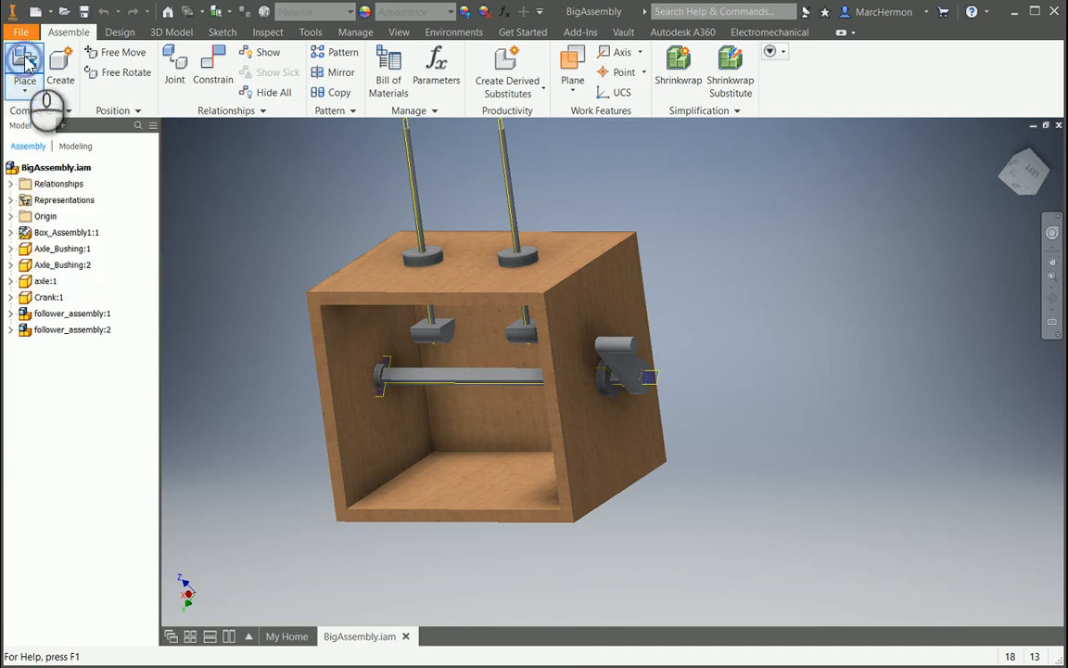
{"action": "left_click", "coordinate": [24, 65]}
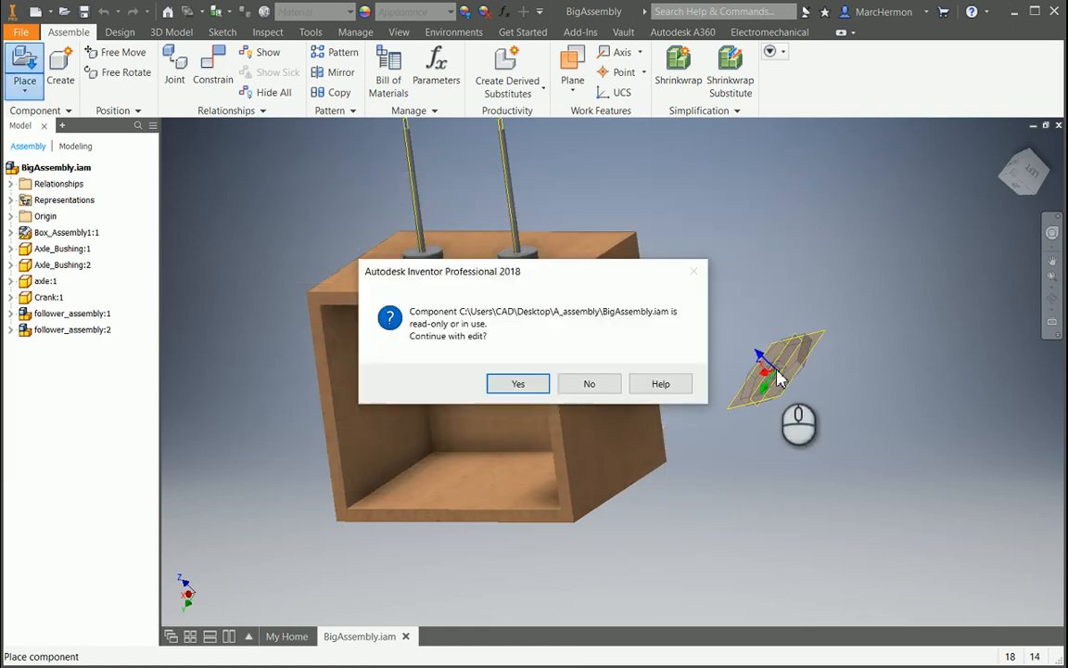
Continue editing, place hexcam:1 and free-rotate it upright beside the box.
{"action": "left_click", "coordinate": [518, 382]}
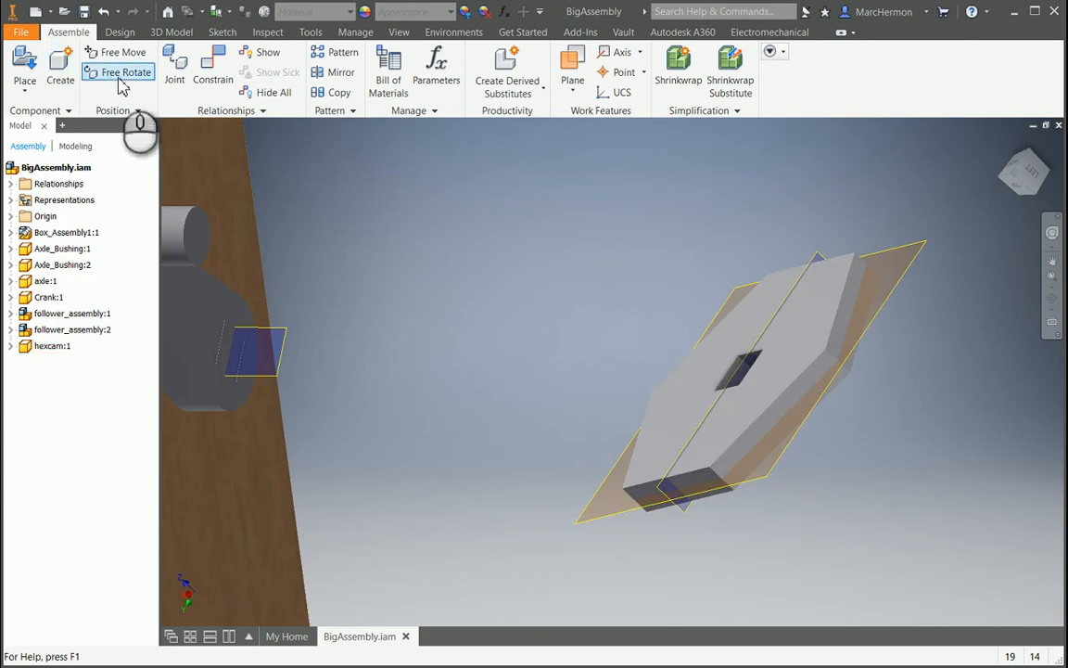
{"action": "left_click", "coordinate": [126, 72]}
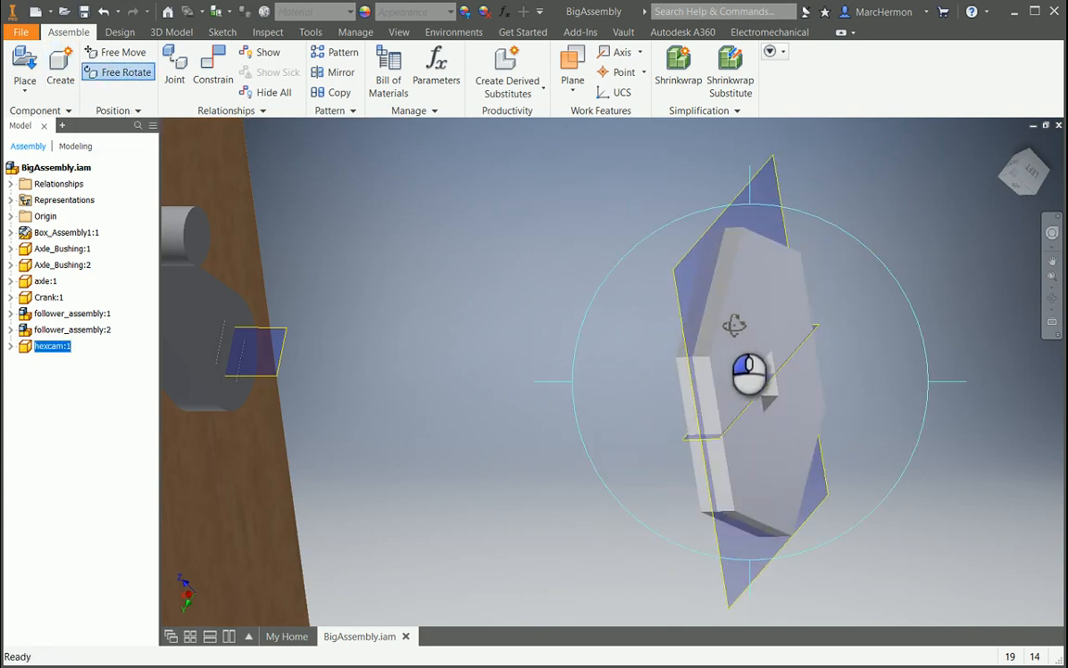
{"action": "left_click_drag", "start_coordinate": [751, 375], "coordinate": [789, 330]}
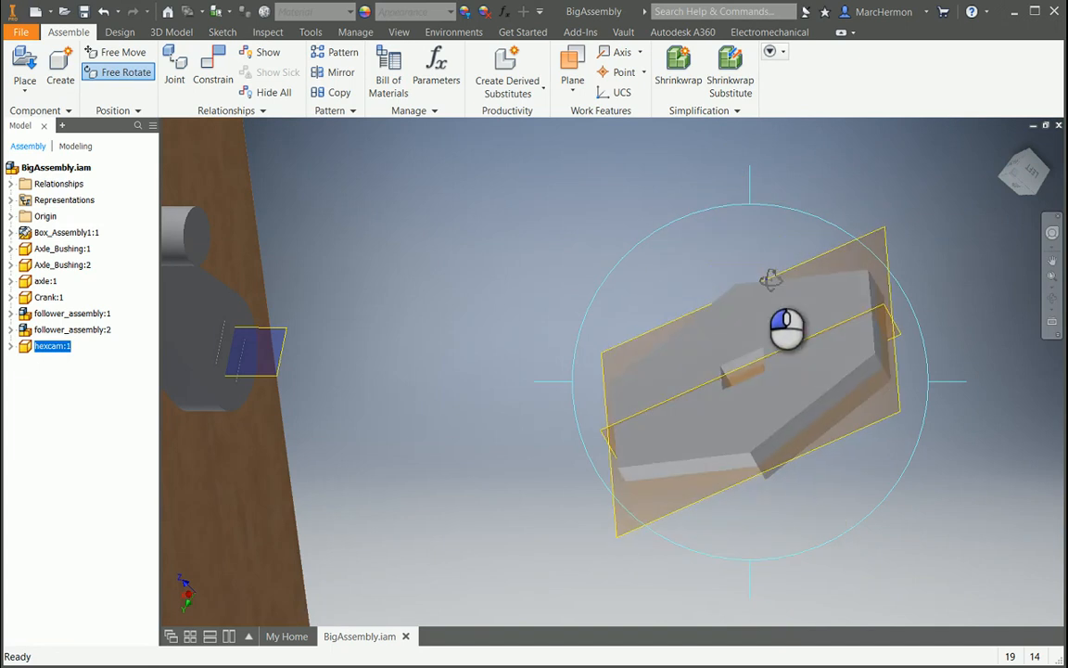
{"action": "left_click_drag", "start_coordinate": [786, 330], "coordinate": [812, 252]}
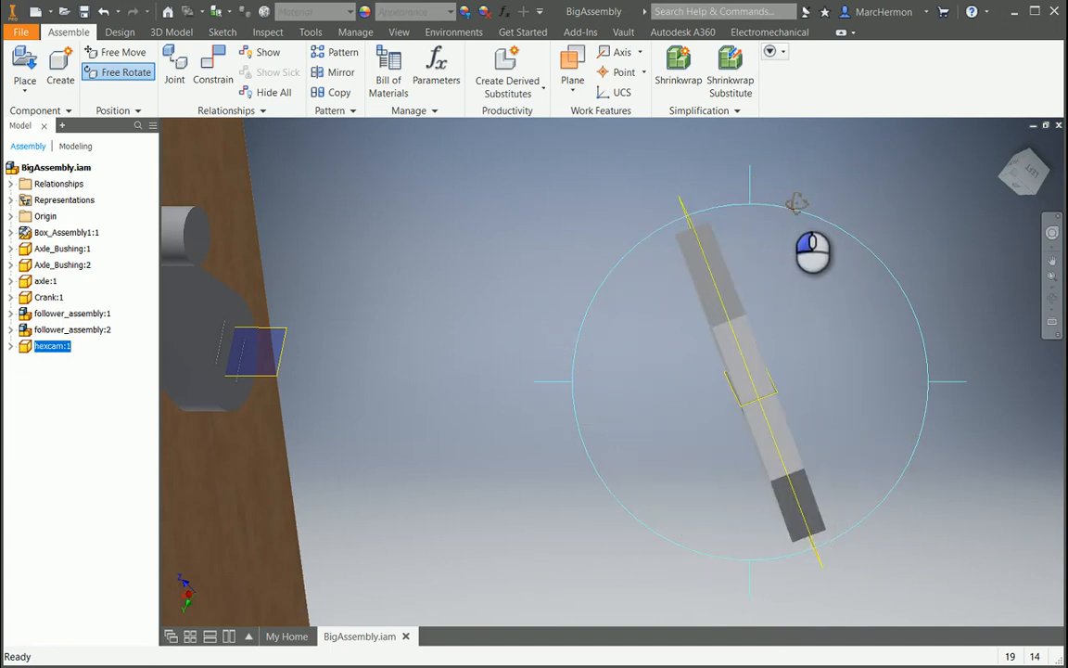
{"action": "left_click_drag", "start_coordinate": [812, 251], "coordinate": [809, 269]}
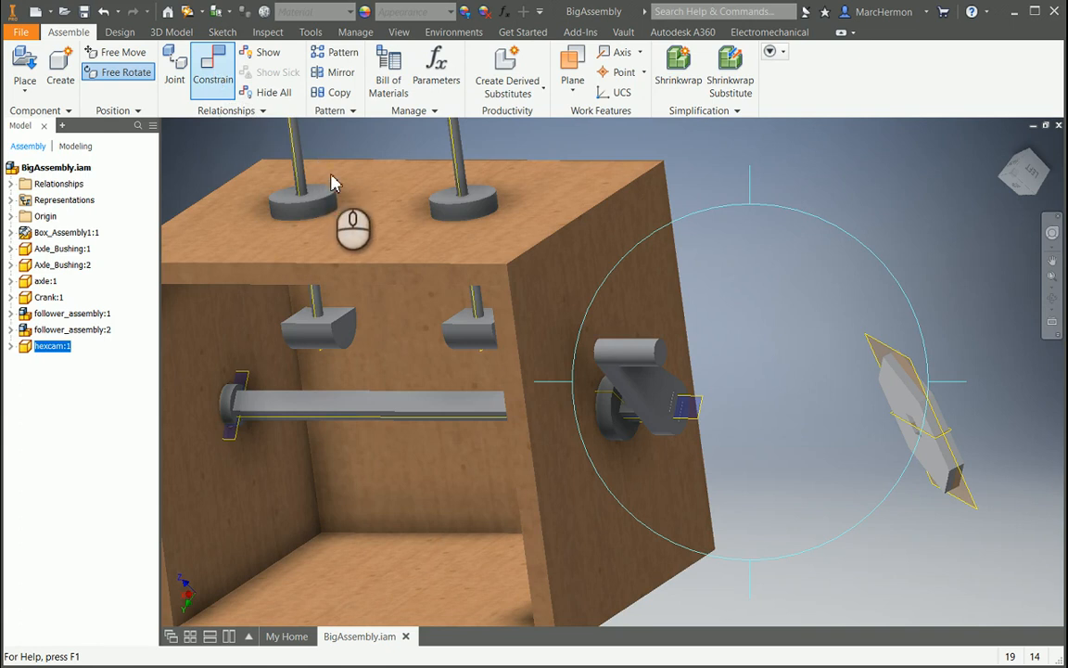
Apply a Mate constraint pulling the hex cam inside the box beneath the followers.
{"action": "left_click", "coordinate": [211, 78]}
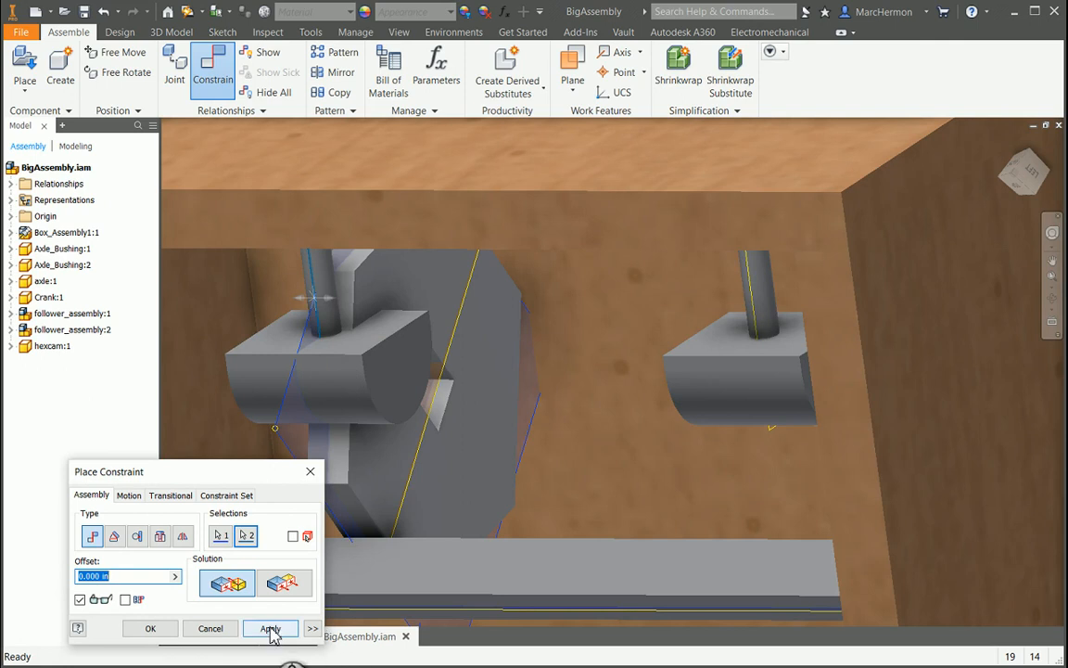
{"action": "left_click", "coordinate": [271, 627]}
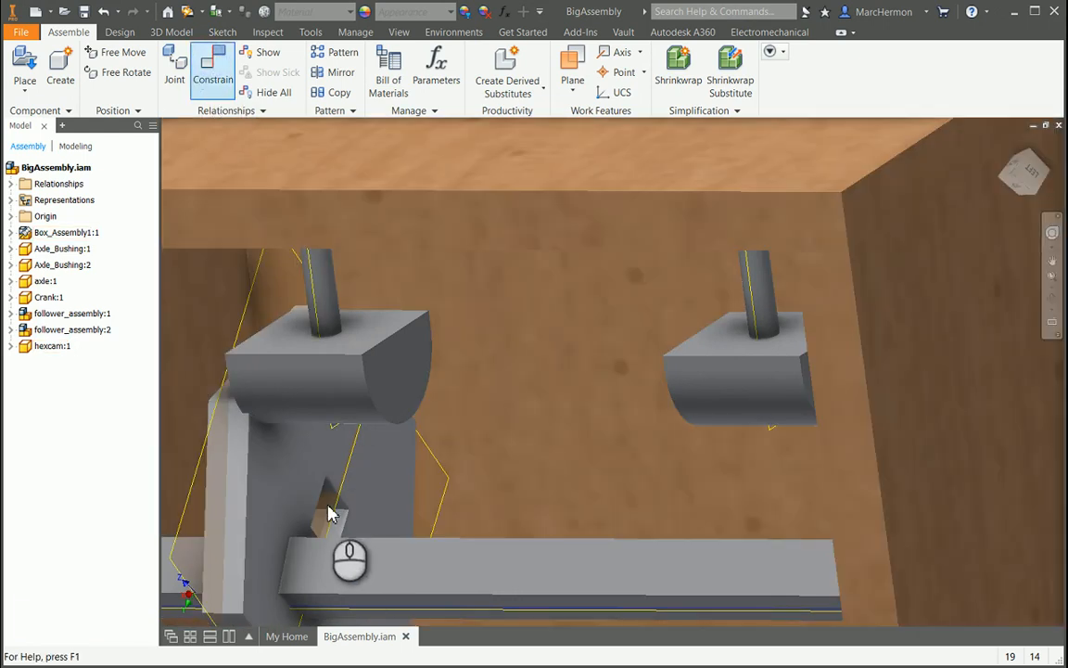
Begin a second constraint on the cam face and pan the view toward the box front.
{"action": "left_click", "coordinate": [211, 71]}
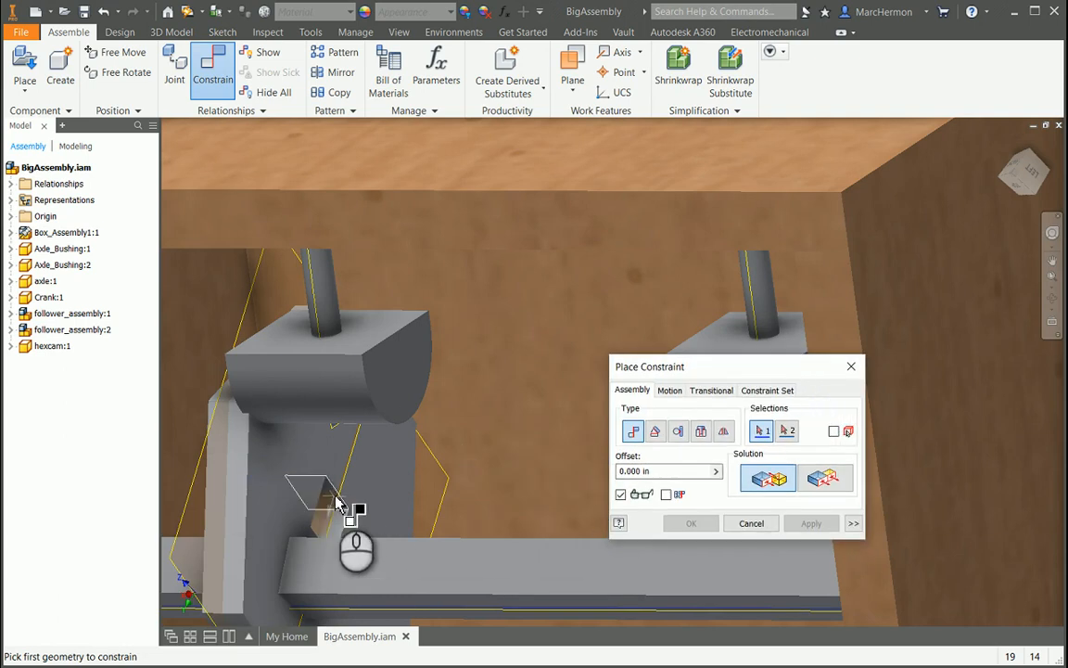
{"action": "left_click", "coordinate": [315, 496]}
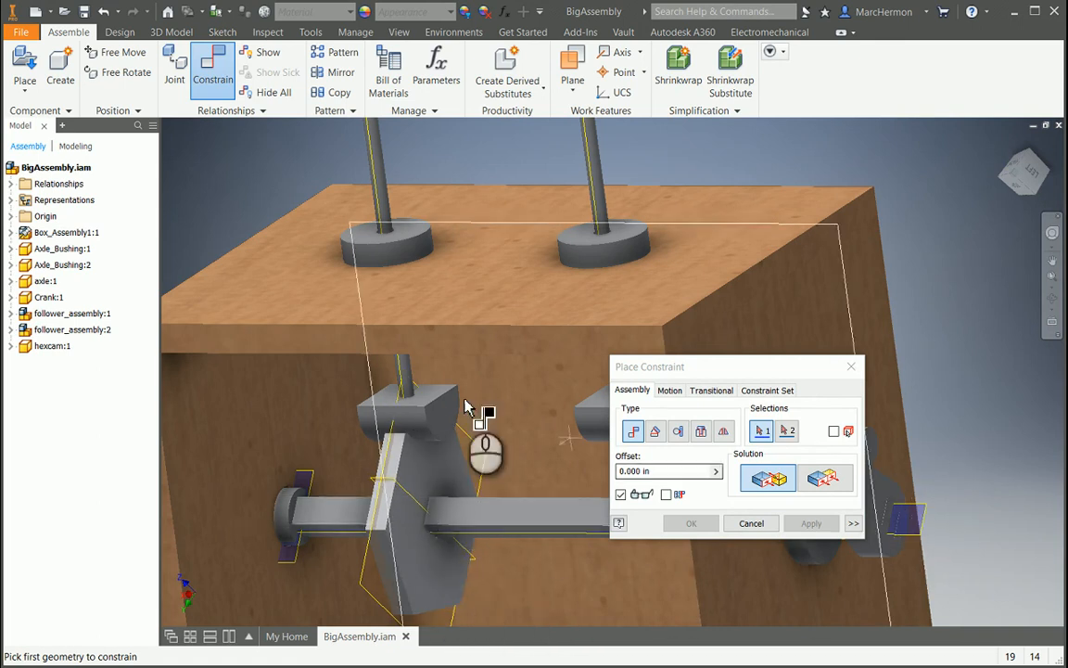
{"action": "left_click", "coordinate": [1053, 300]}
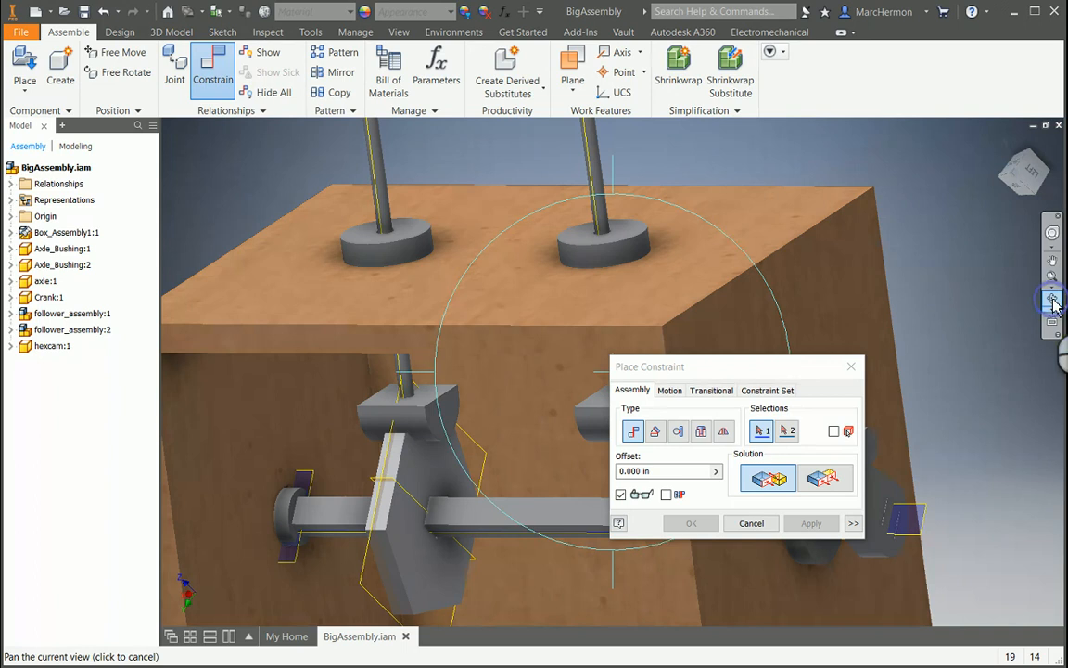
{"action": "left_click_drag", "start_coordinate": [612, 370], "coordinate": [501, 473]}
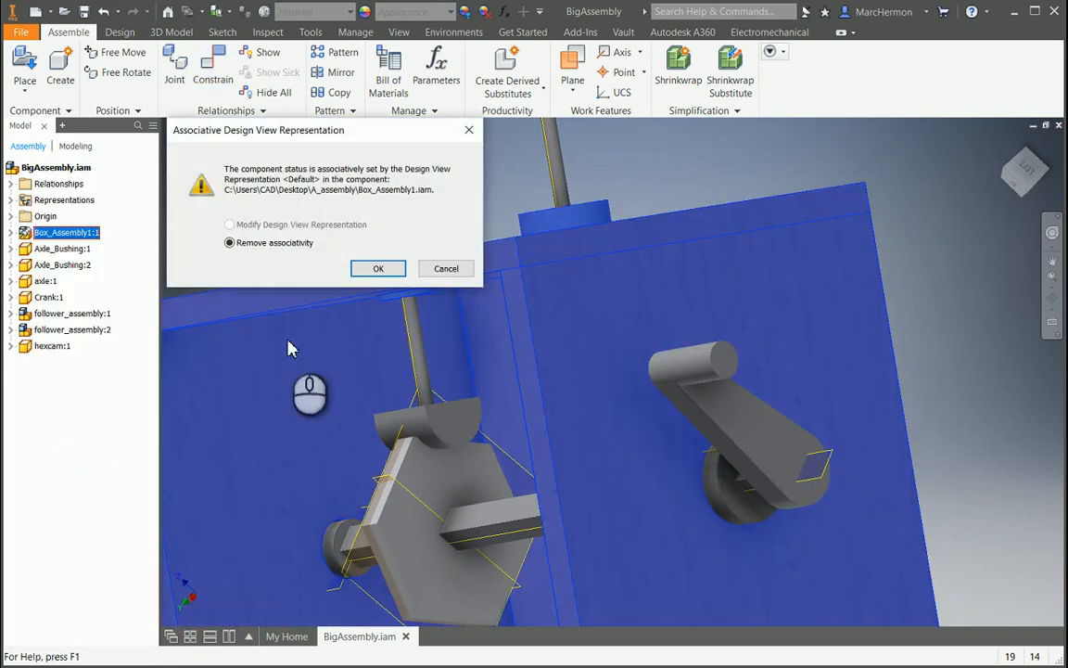
Hide Box_Assembly1, removing view associativity, and orbit around the exposed cam mechanism.
{"action": "left_click", "coordinate": [379, 267]}
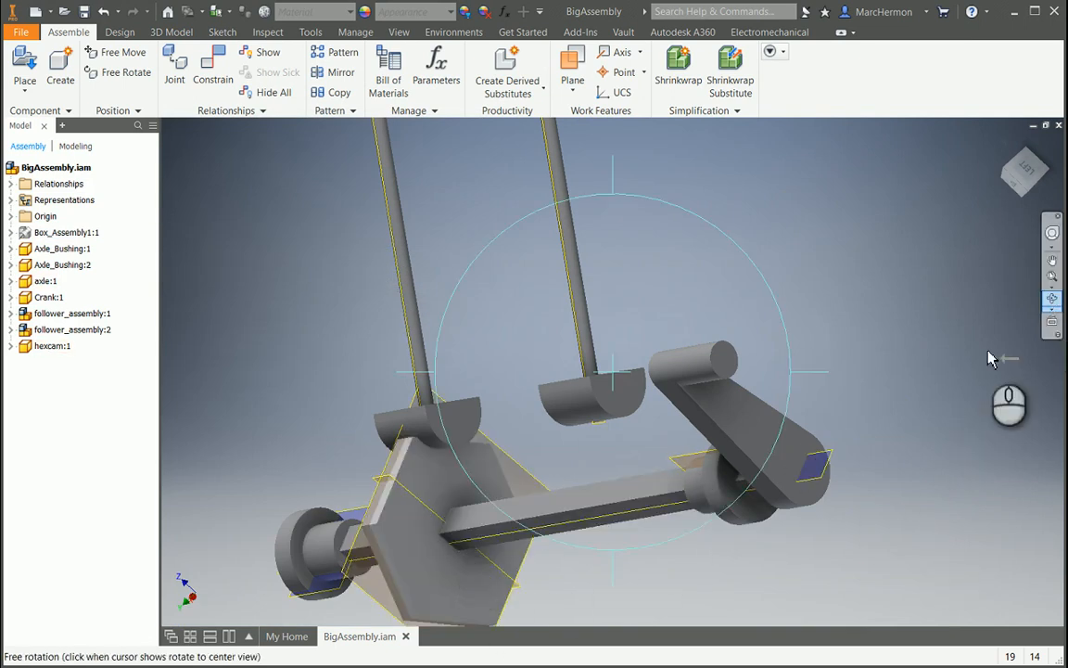
{"action": "left_click_drag", "start_coordinate": [612, 371], "coordinate": [501, 565]}
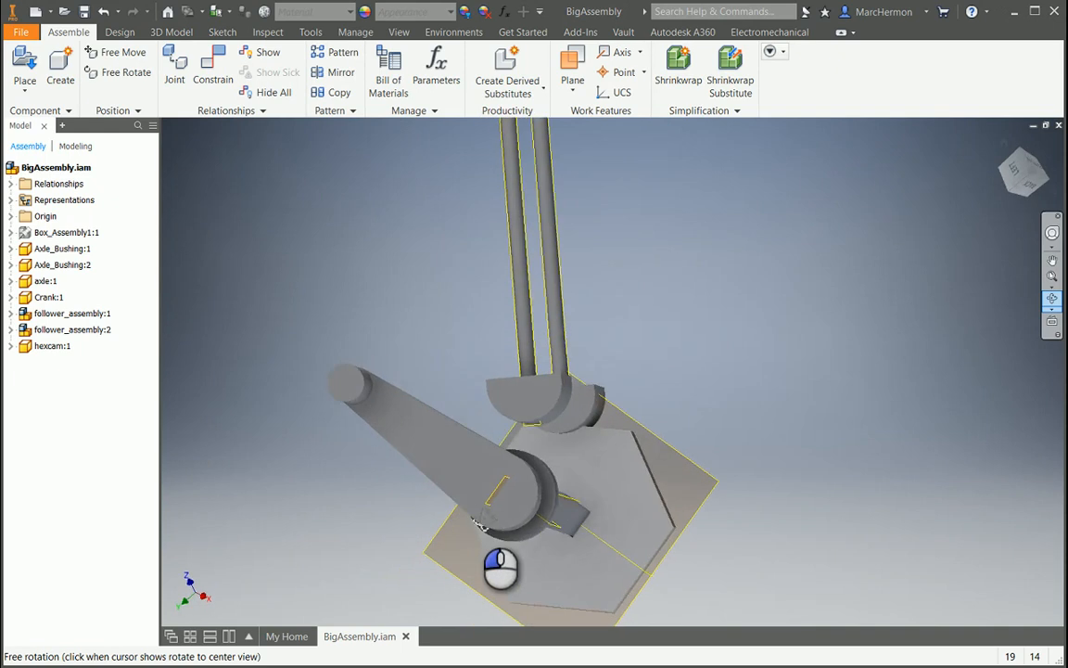
{"action": "left_click_drag", "start_coordinate": [501, 556], "coordinate": [435, 631]}
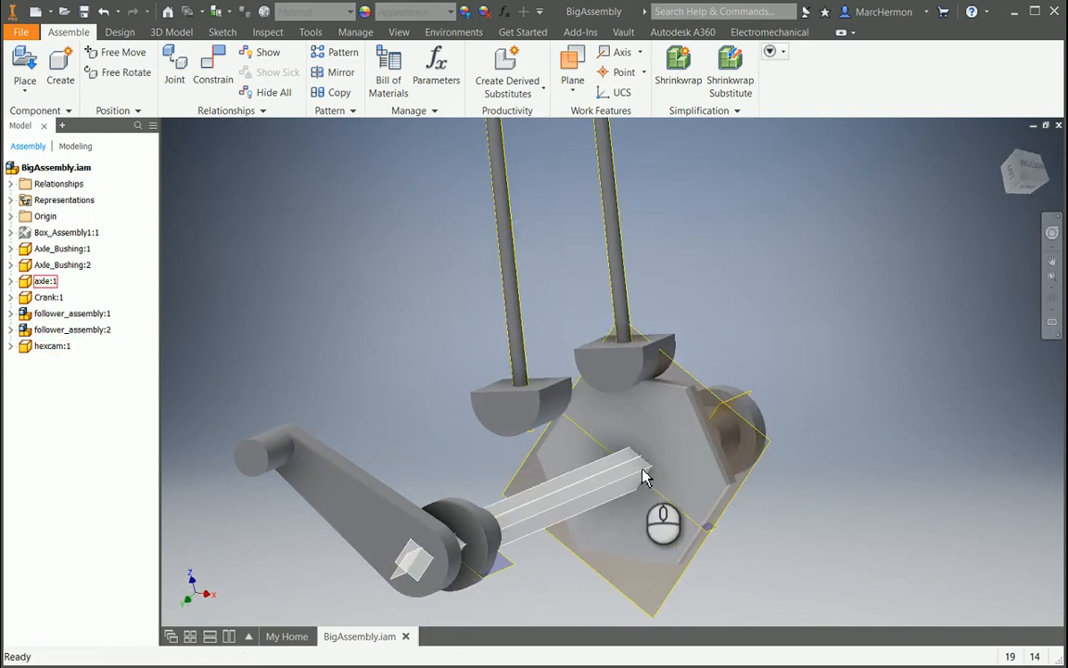
{"action": "left_click", "coordinate": [1053, 300]}
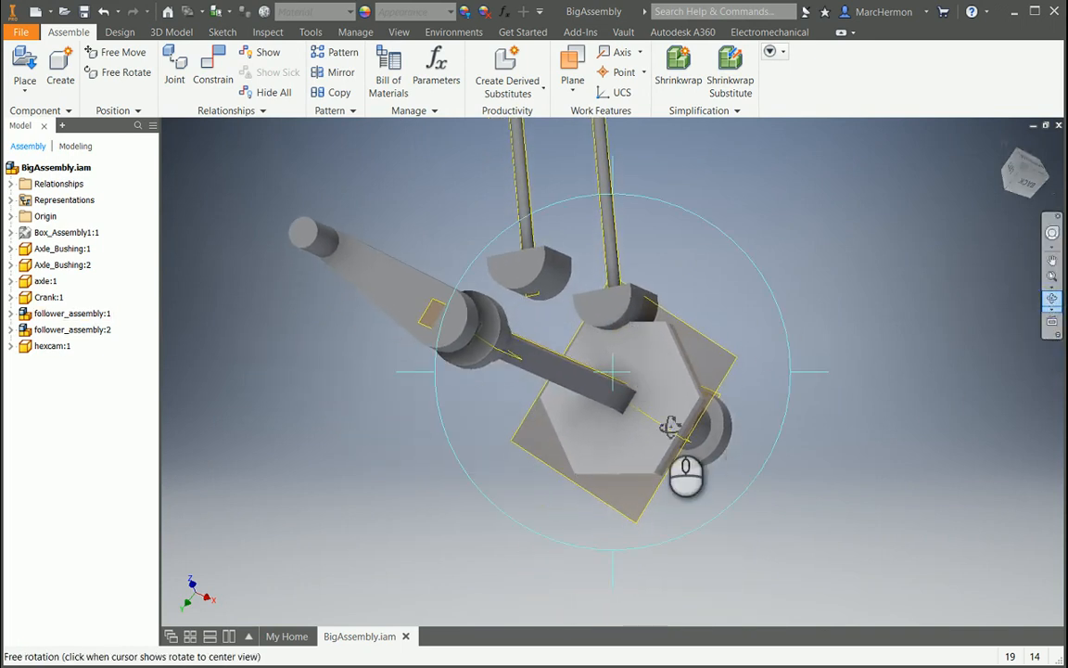
{"action": "left_click_drag", "start_coordinate": [671, 426], "coordinate": [634, 408]}
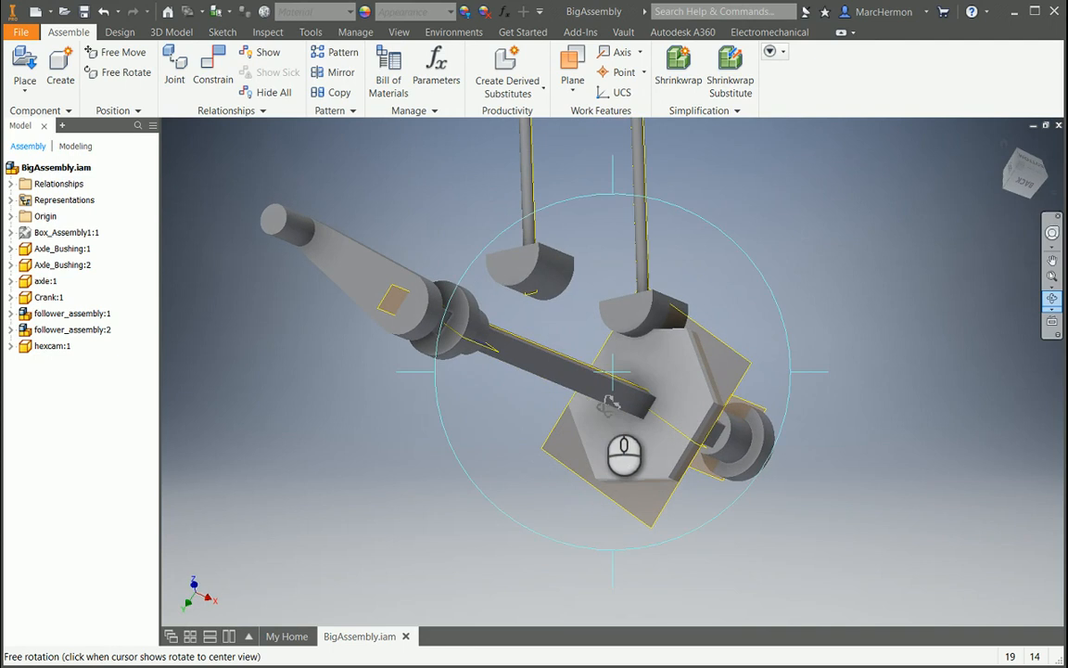
{"action": "left_click", "coordinate": [122, 52]}
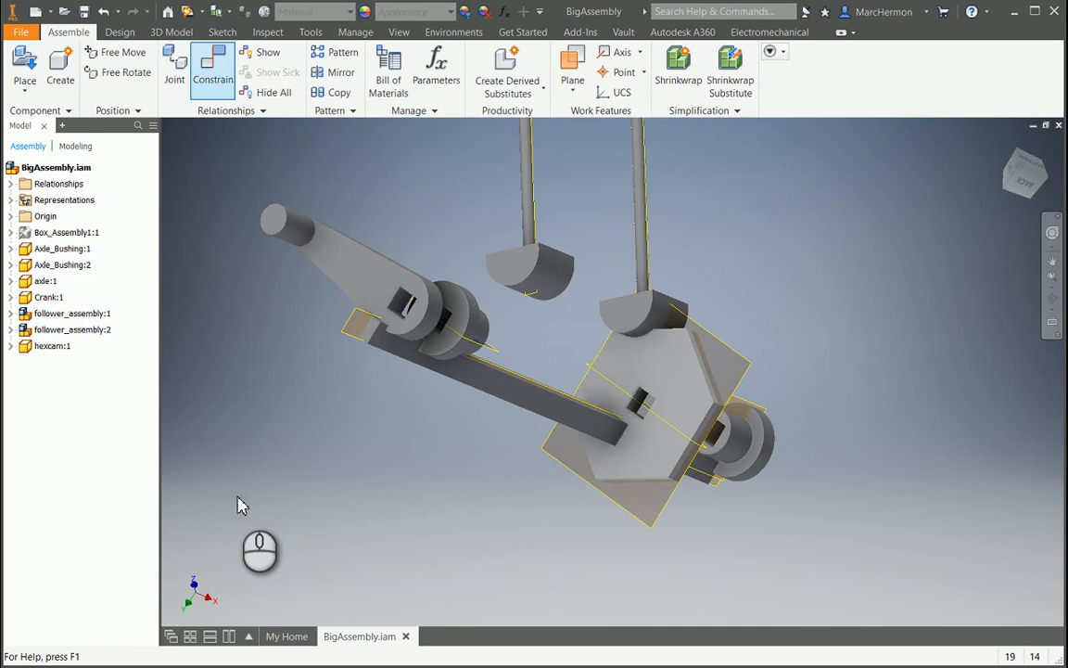
Start a constraint on the cam's square hole face, then cancel the Place Constraint dialog.
{"action": "left_click", "coordinate": [211, 71]}
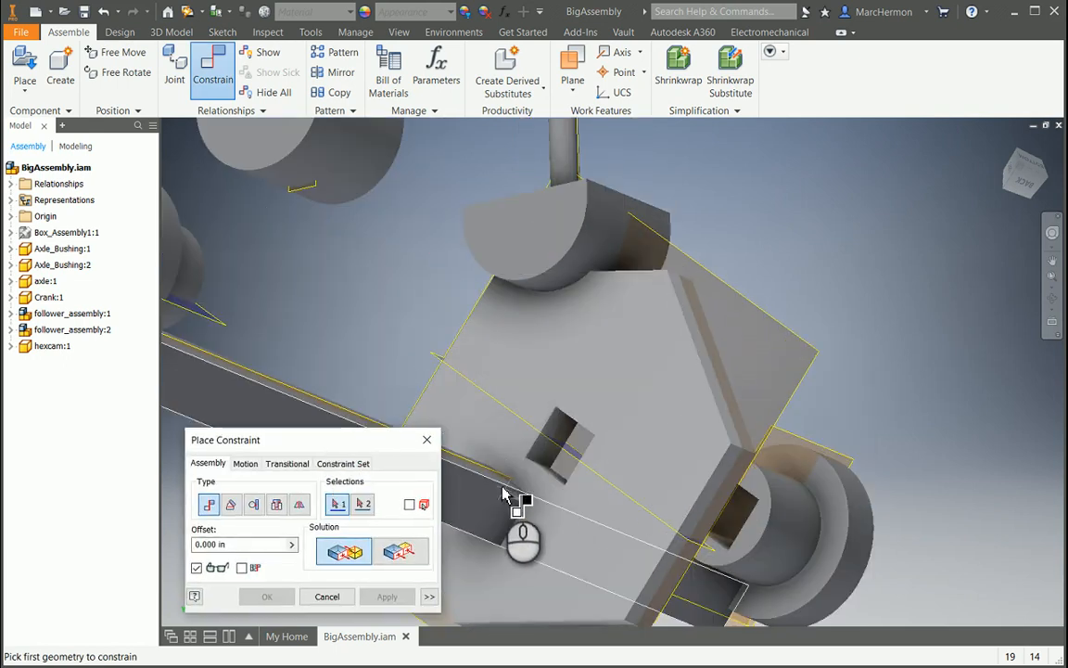
{"action": "left_click", "coordinate": [517, 501]}
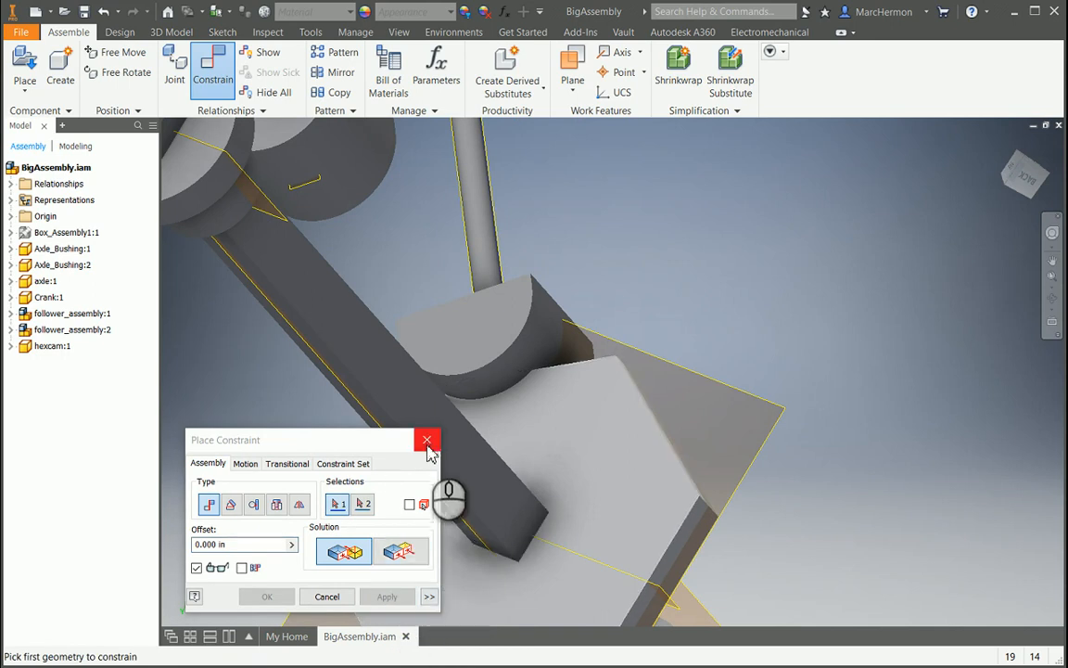
{"action": "left_click", "coordinate": [427, 437]}
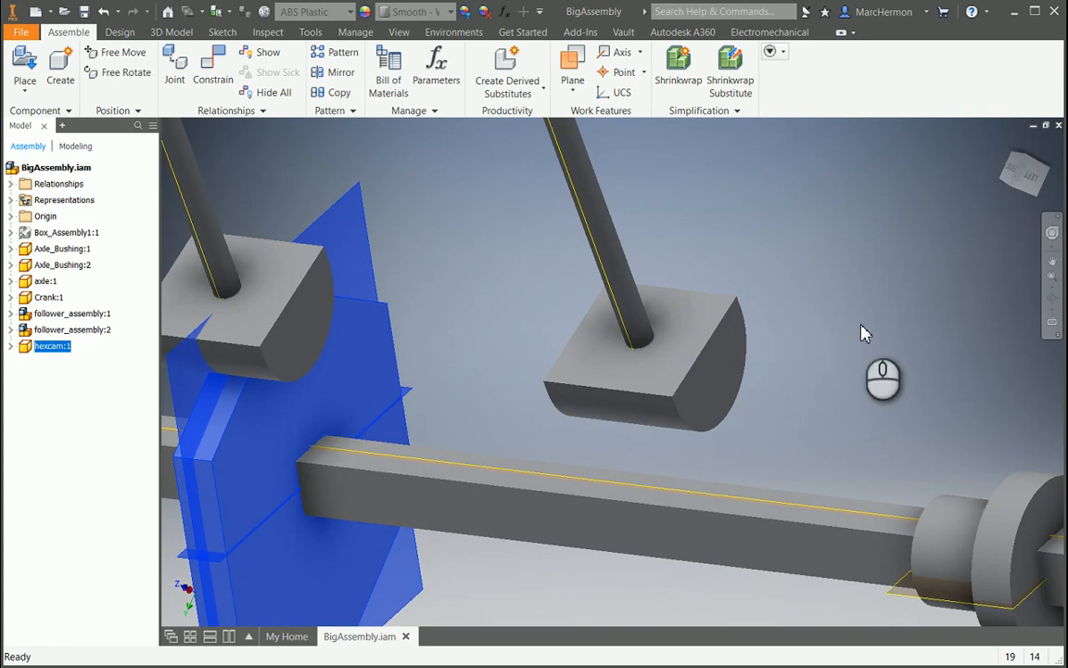
{"action": "mouse_move", "coordinate": [898, 313]}
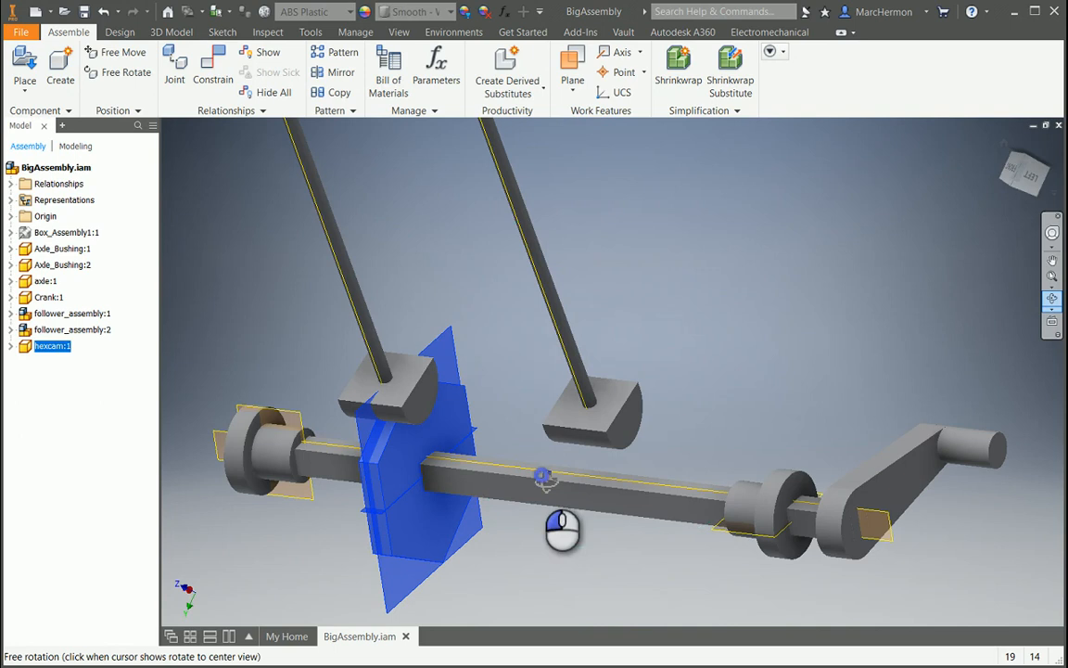
Apply a Transitional constraint between the left follower's bottom face and the hex cam.
{"action": "left_click_drag", "start_coordinate": [564, 531], "coordinate": [608, 298]}
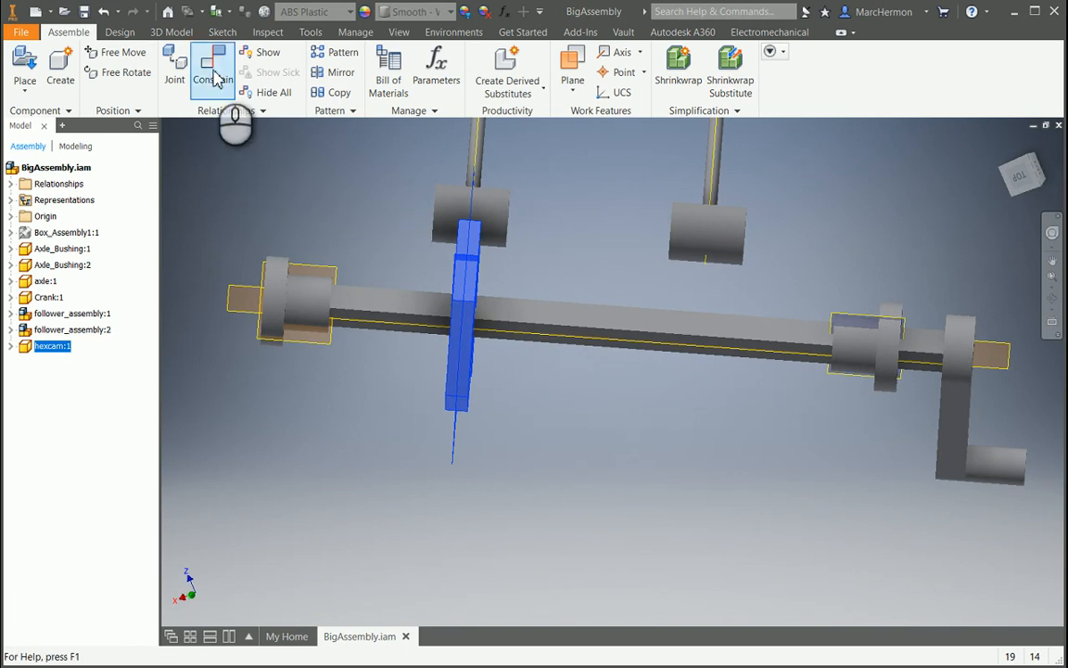
{"action": "left_click", "coordinate": [212, 65]}
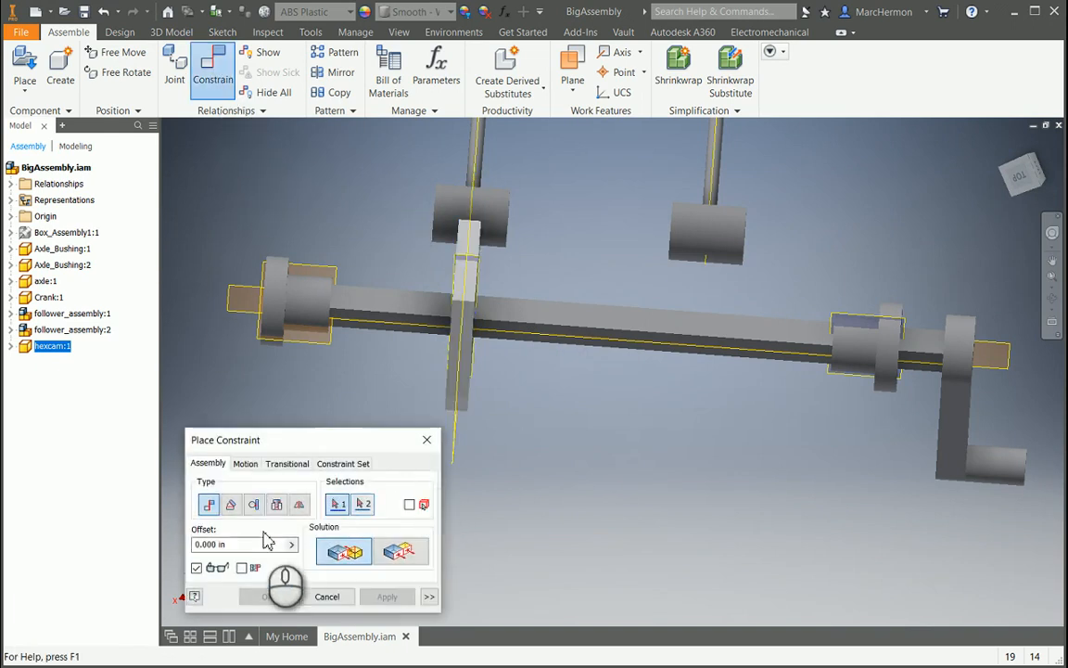
{"action": "left_click", "coordinate": [285, 464]}
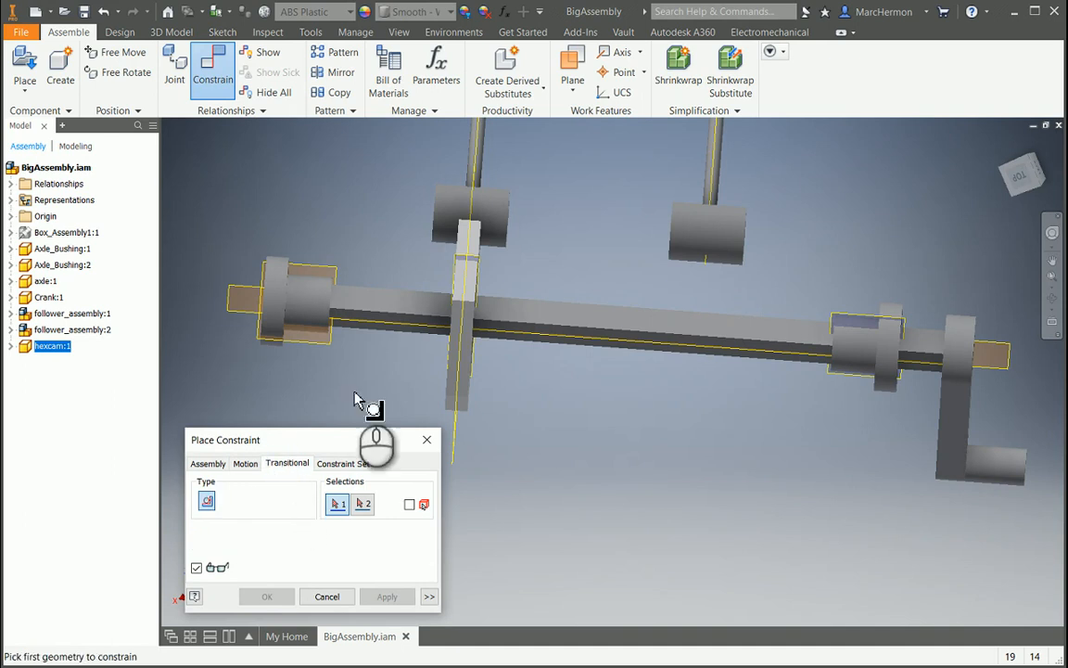
{"action": "left_click", "coordinate": [445, 222]}
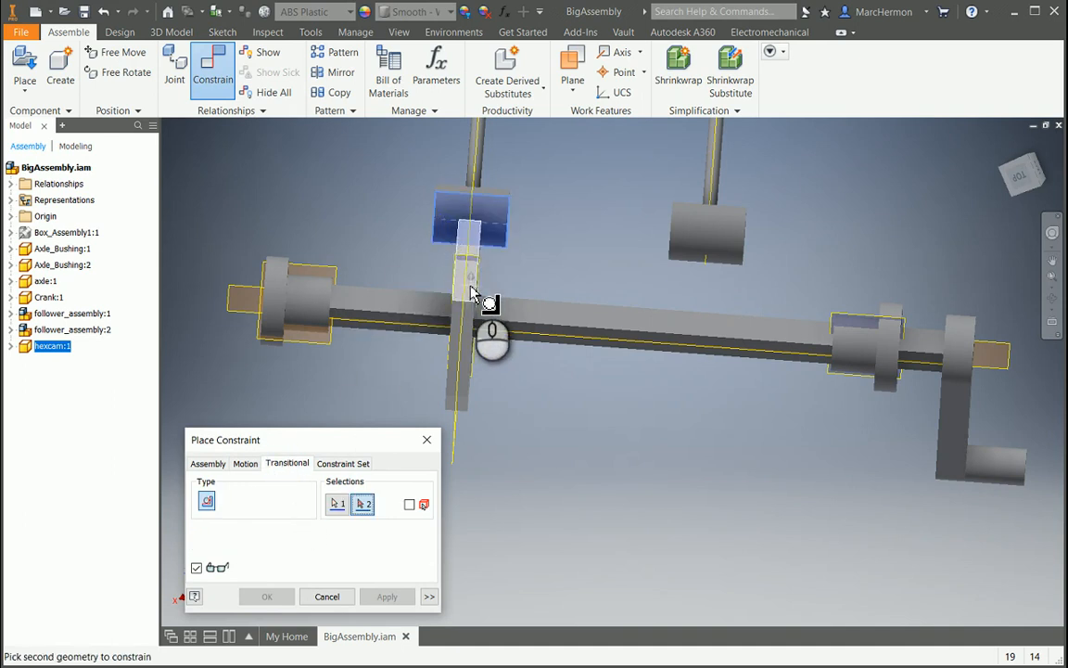
{"action": "left_click", "coordinate": [386, 597]}
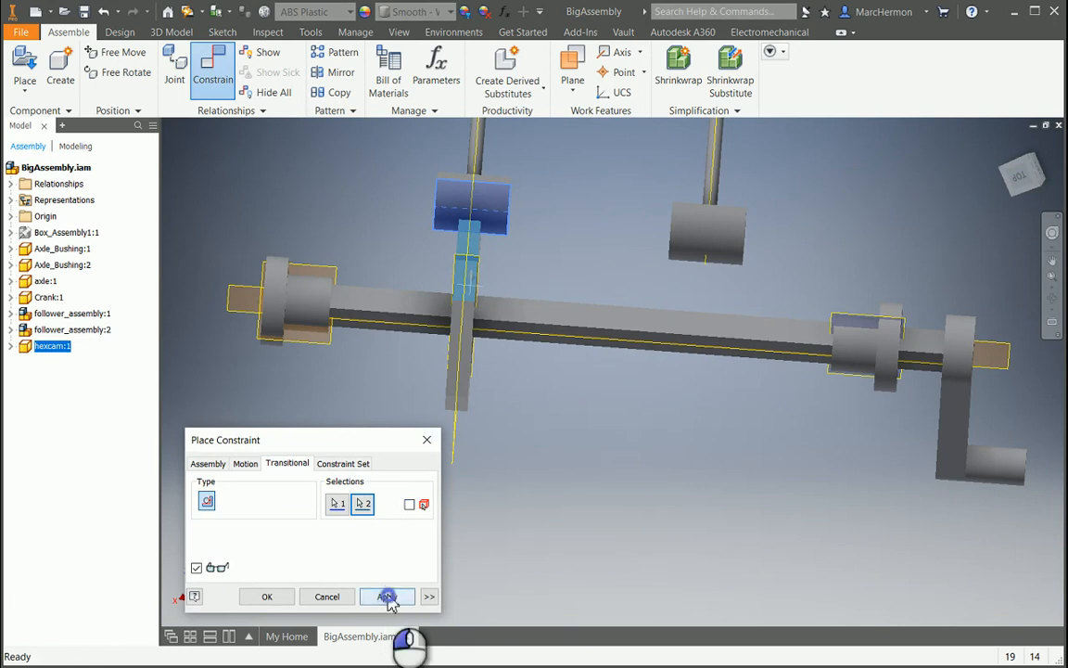
{"action": "left_click", "coordinate": [386, 597]}
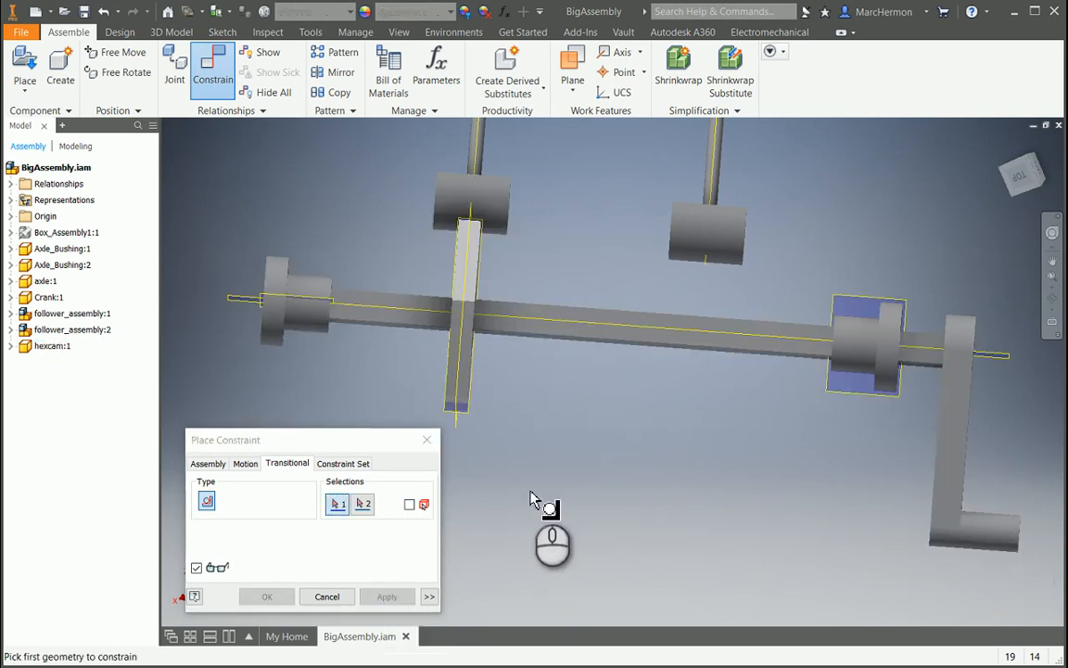
{"action": "left_click", "coordinate": [327, 595]}
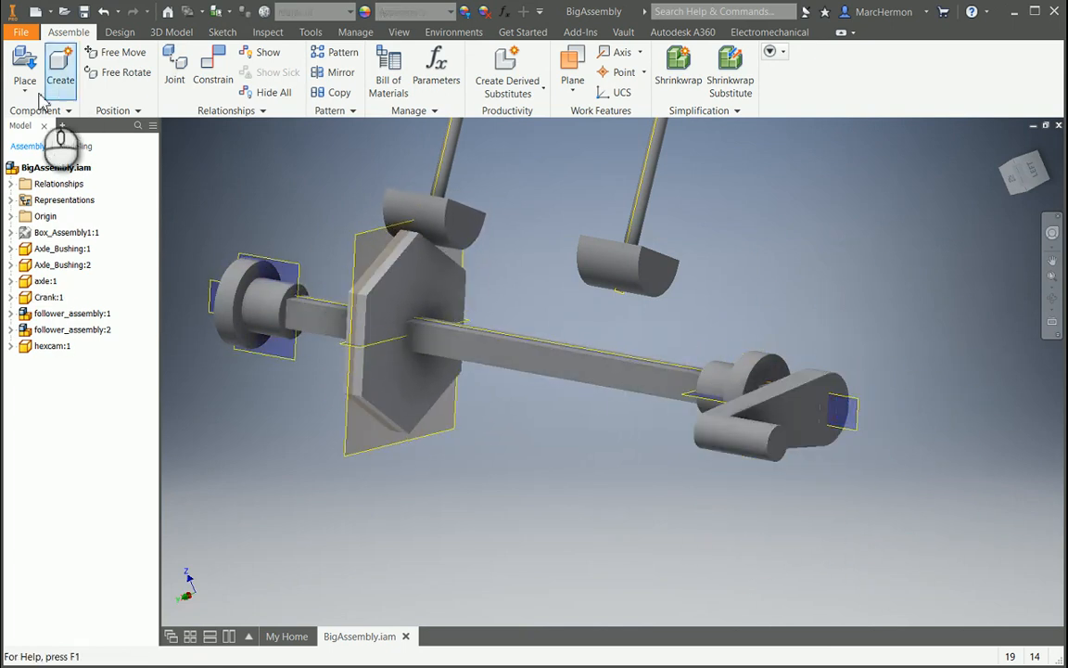
Start adding the next component, opening Place Component on the A_assembly folder.
{"action": "left_click", "coordinate": [24, 64]}
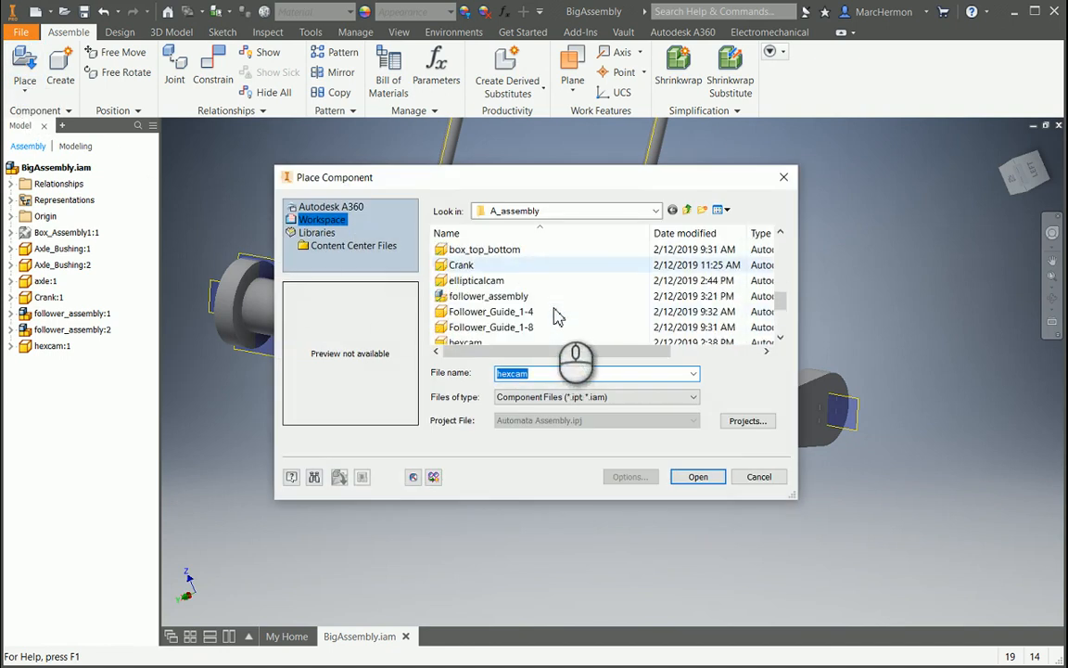
Place the pearcam part into BigAssembly beside the hexcam.
{"action": "scroll", "scroll_direction": "down", "scroll_amount": 3}
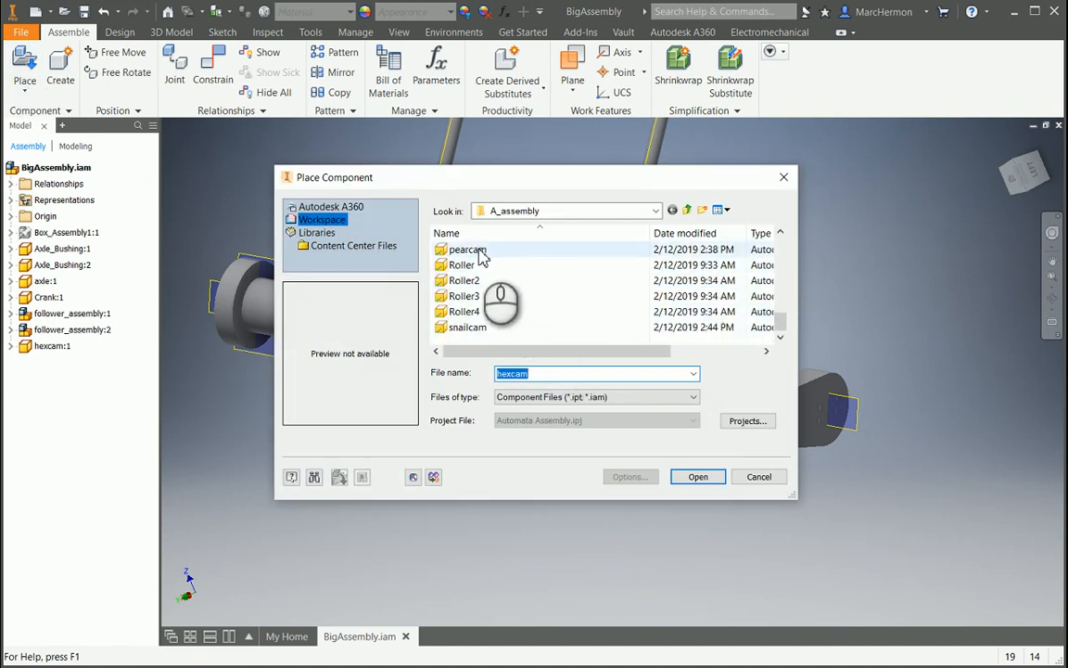
{"action": "left_click", "coordinate": [697, 474]}
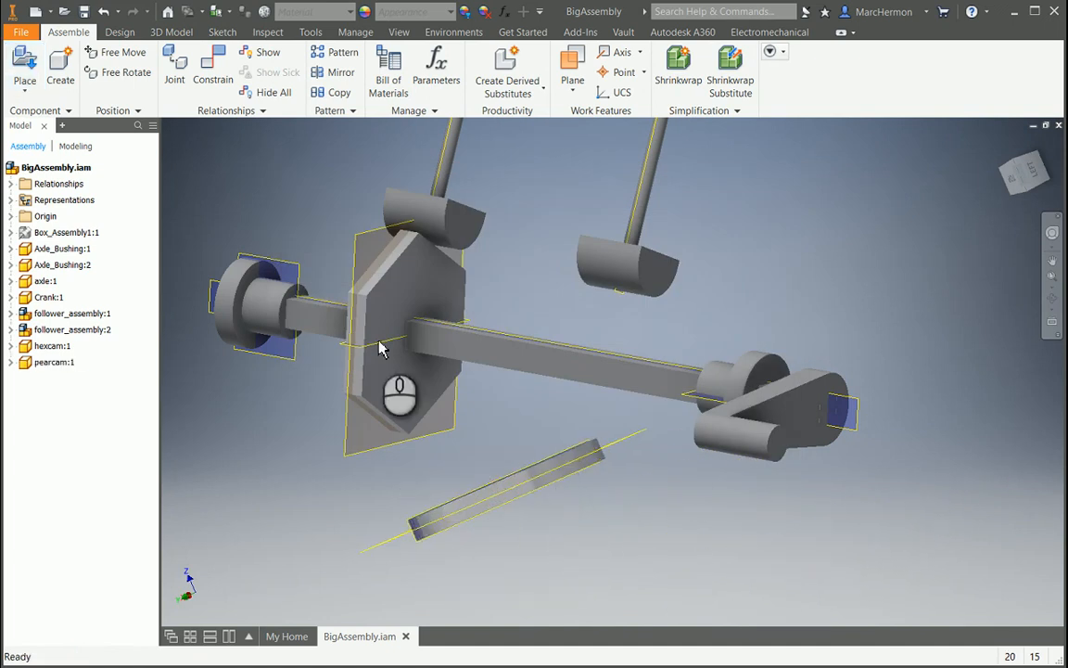
Free-rotate the pear cam so its pear-shaped face and square hole face forward.
{"action": "left_click", "coordinate": [124, 72]}
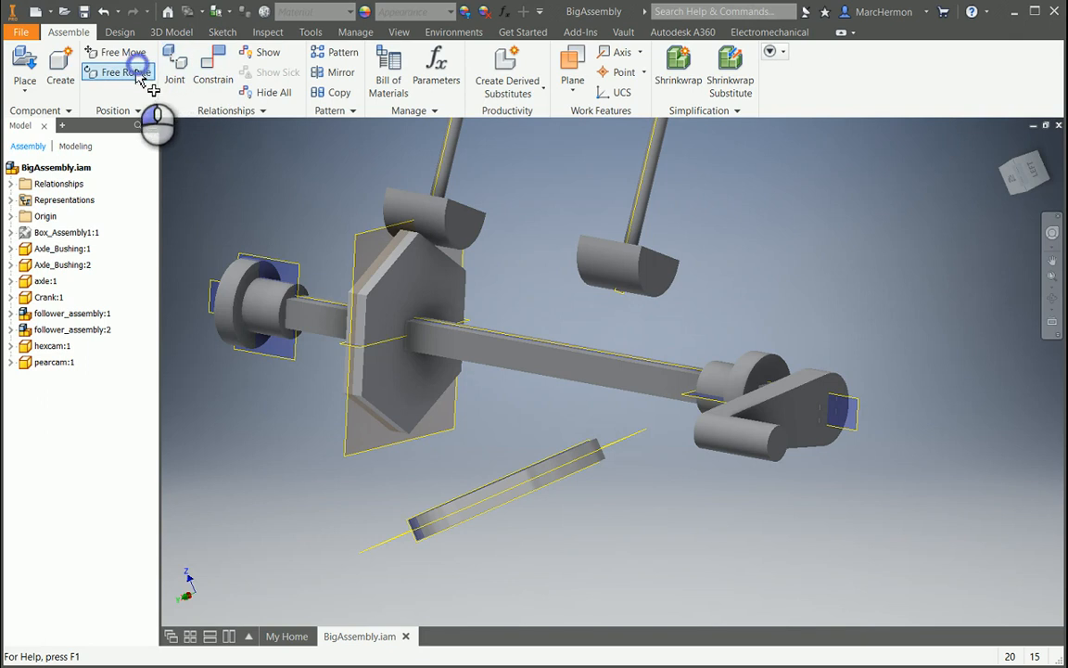
{"action": "left_click", "coordinate": [126, 73]}
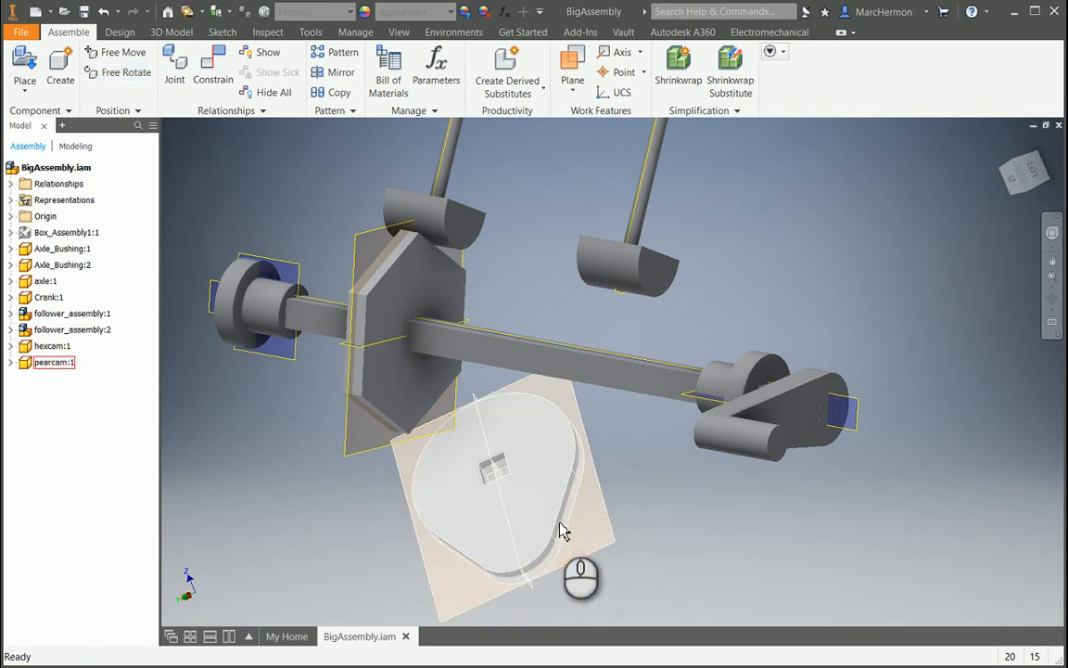
{"action": "left_click", "coordinate": [213, 66]}
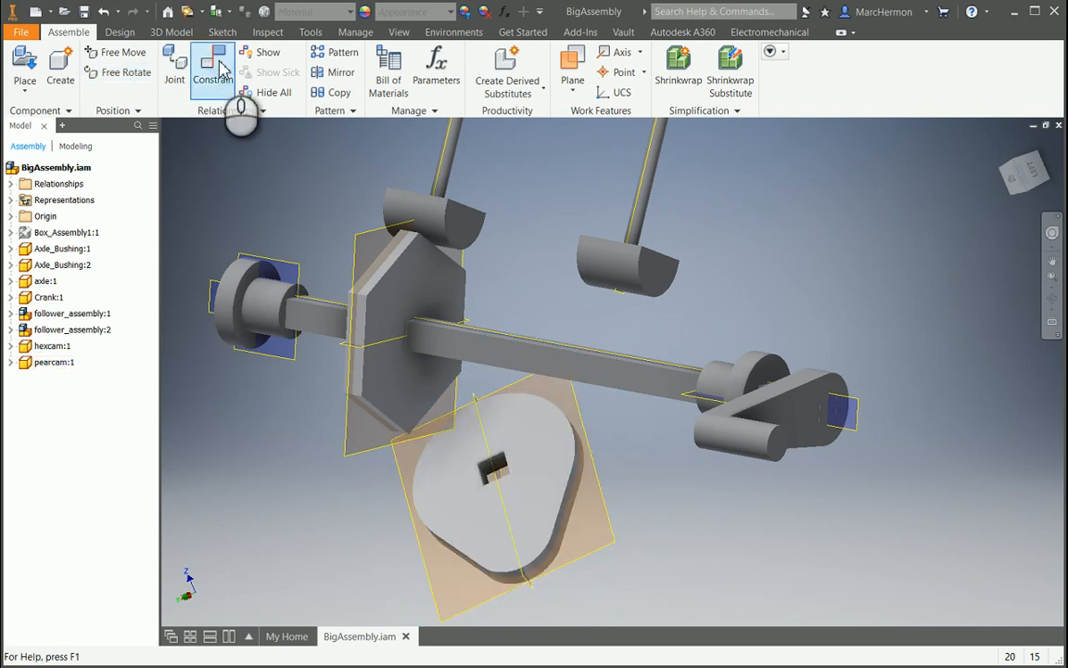
Mate the pear cam to the crank axle and apply the constraint.
{"action": "left_click", "coordinate": [213, 65]}
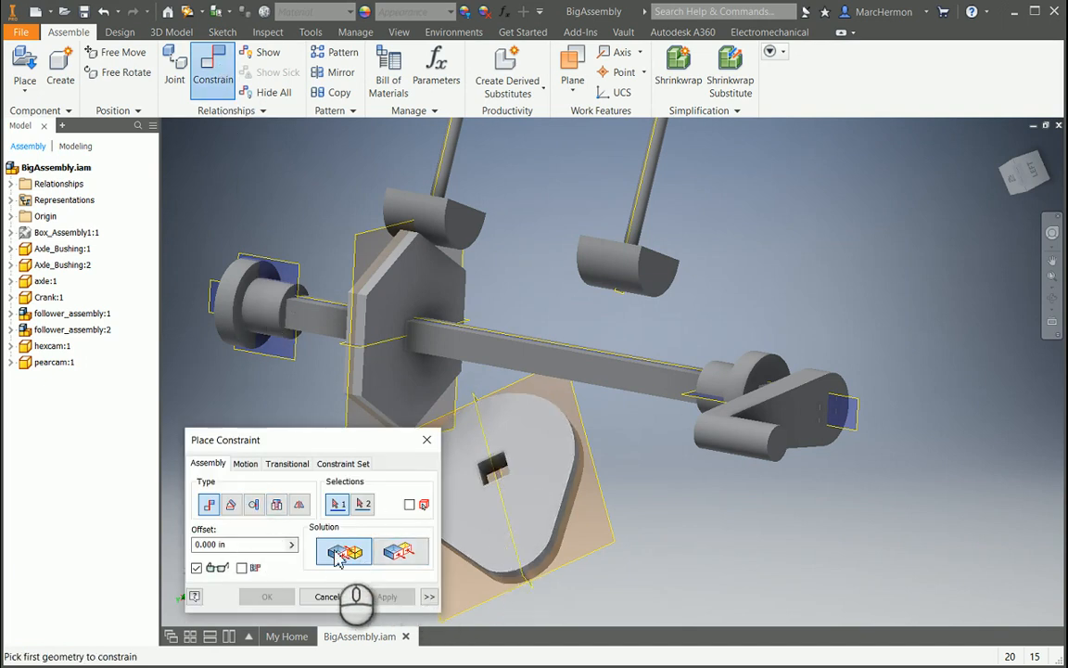
{"action": "mouse_move", "coordinate": [455, 486]}
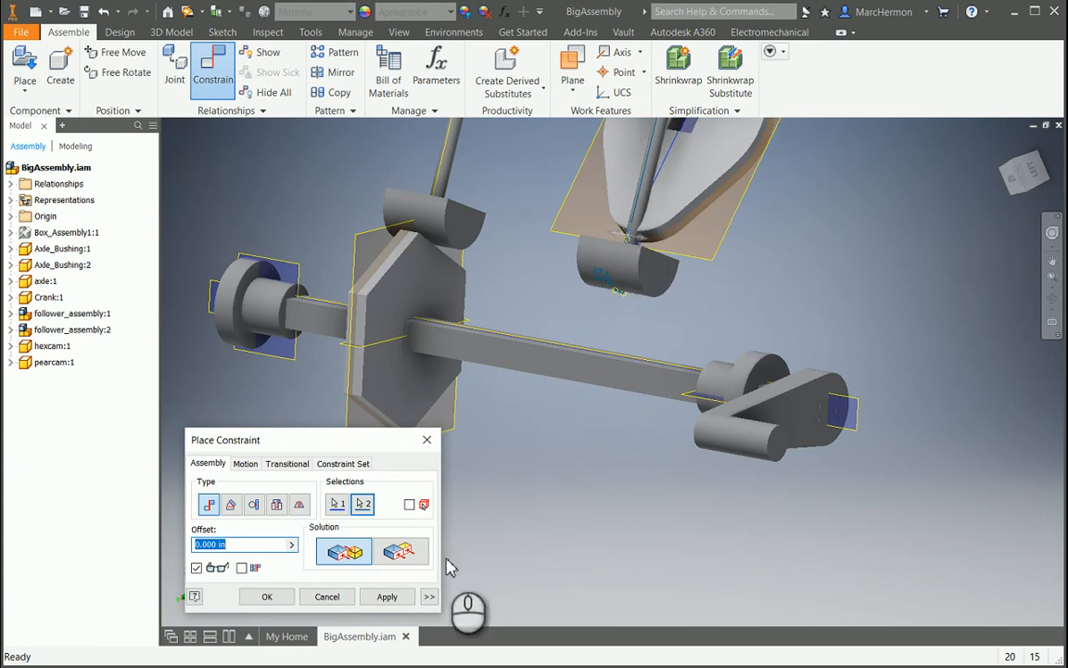
{"action": "left_click", "coordinate": [1053, 300]}
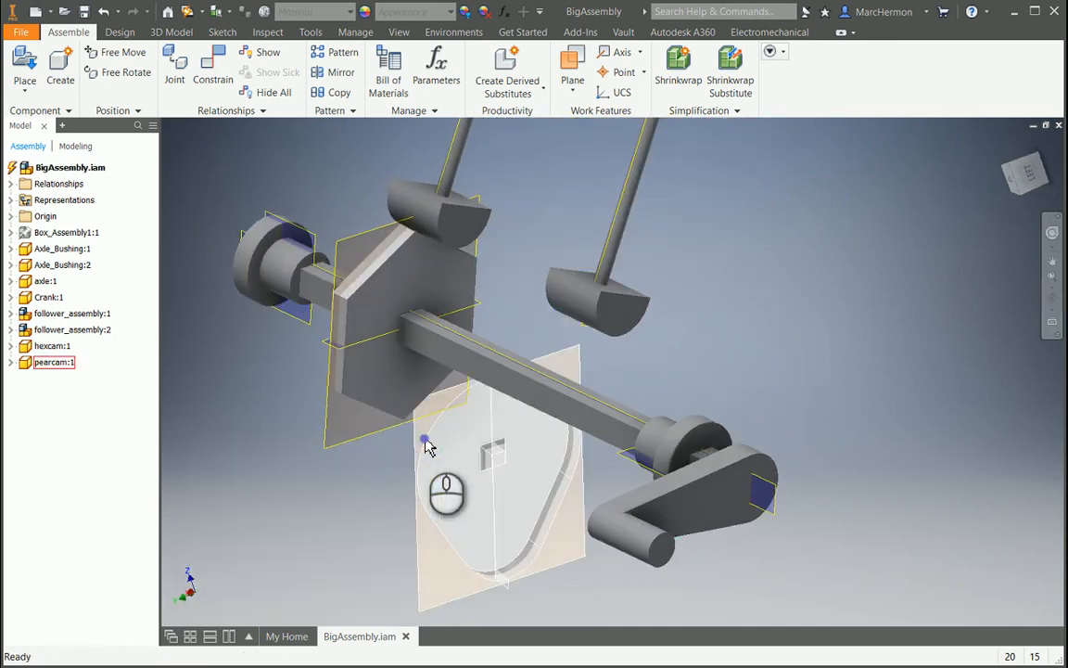
Constrain the pear cam's work plane to the follower's YZ plane.
{"action": "left_click", "coordinate": [211, 71]}
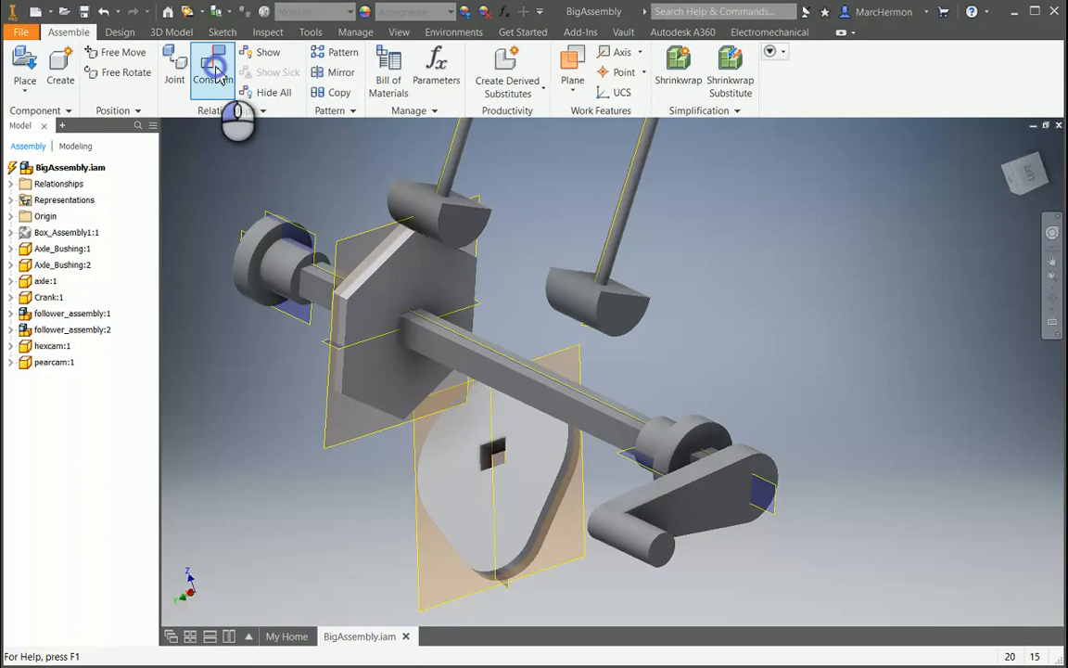
{"action": "left_click", "coordinate": [211, 71]}
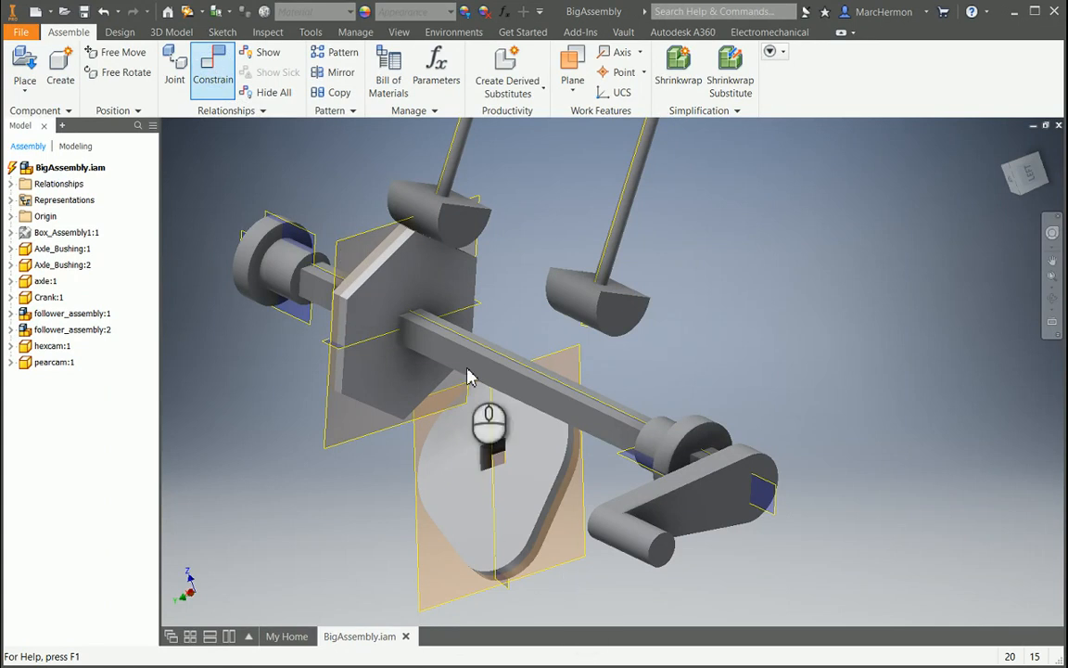
{"action": "left_click", "coordinate": [211, 70]}
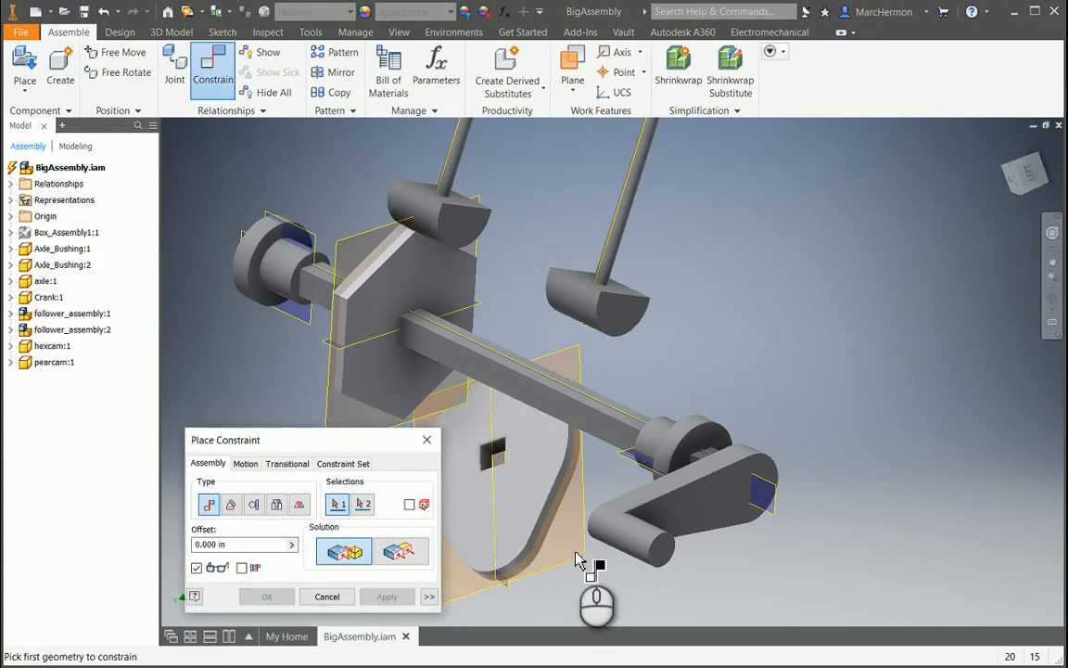
{"action": "mouse_move", "coordinate": [496, 584]}
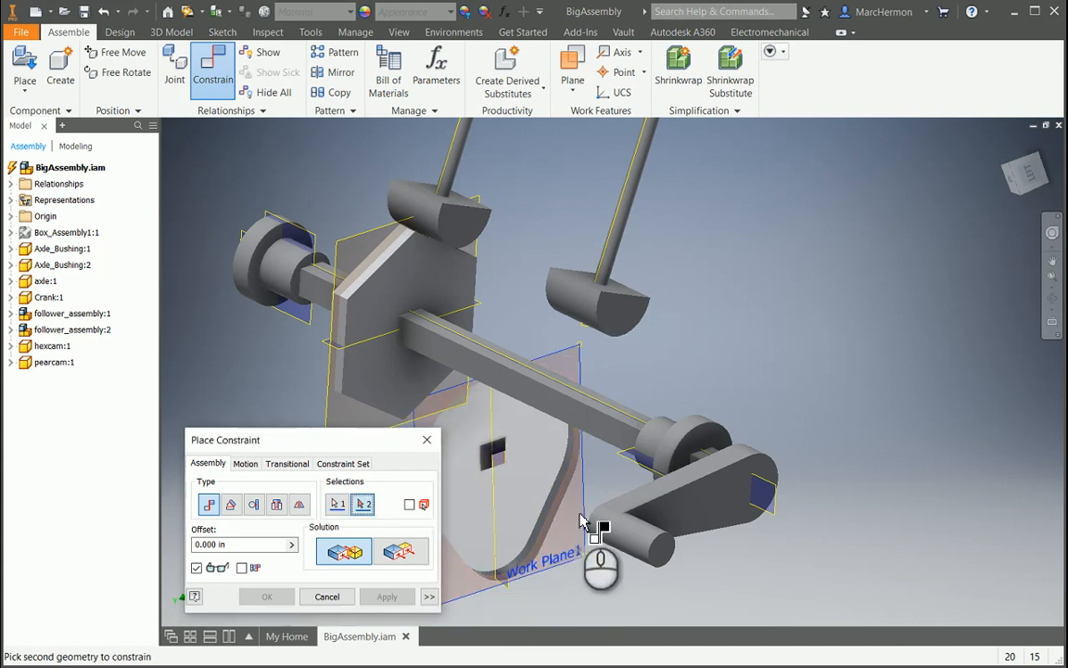
{"action": "mouse_move", "coordinate": [603, 282]}
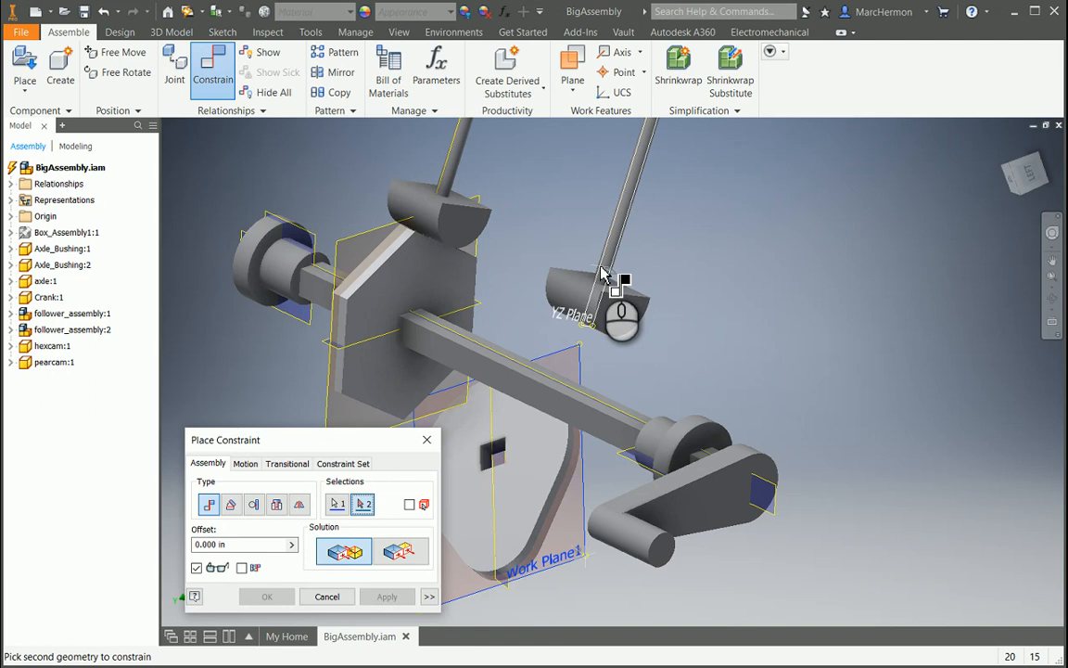
{"action": "left_click", "coordinate": [616, 287]}
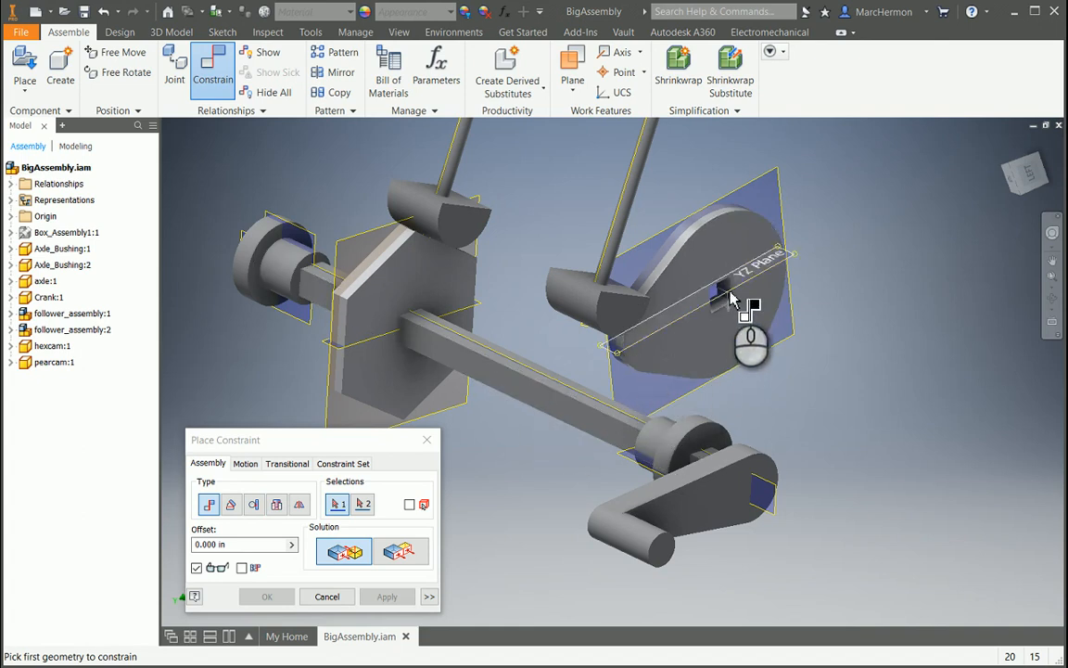
{"action": "left_click", "coordinate": [727, 293]}
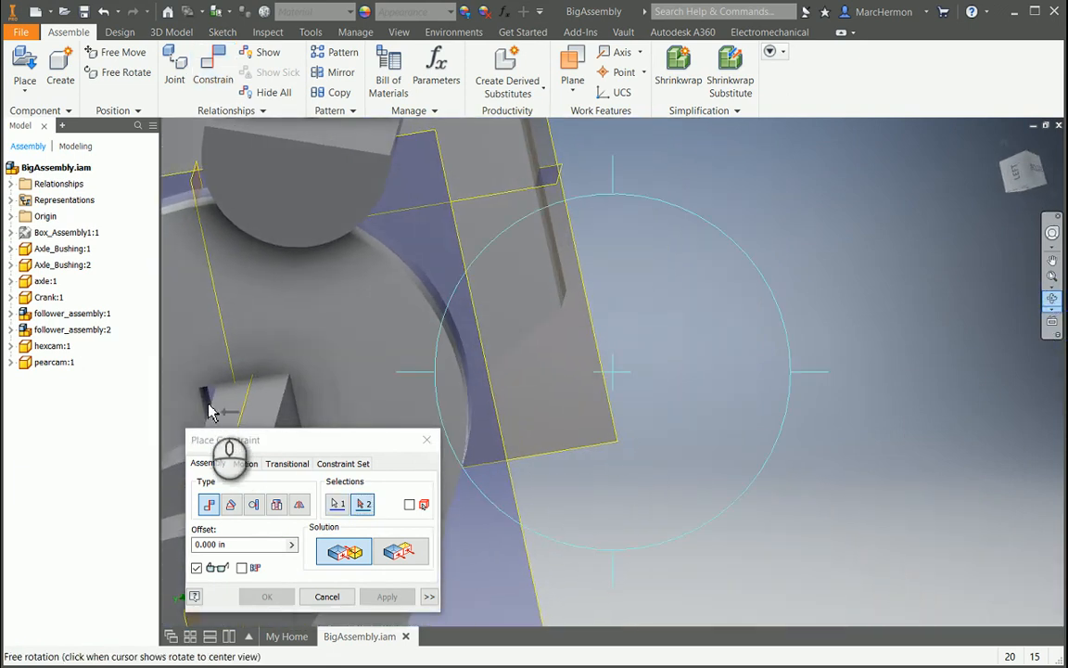
Mate the pear cam's remaining small edge to finish lining it up under the follower.
{"action": "left_click", "coordinate": [212, 416]}
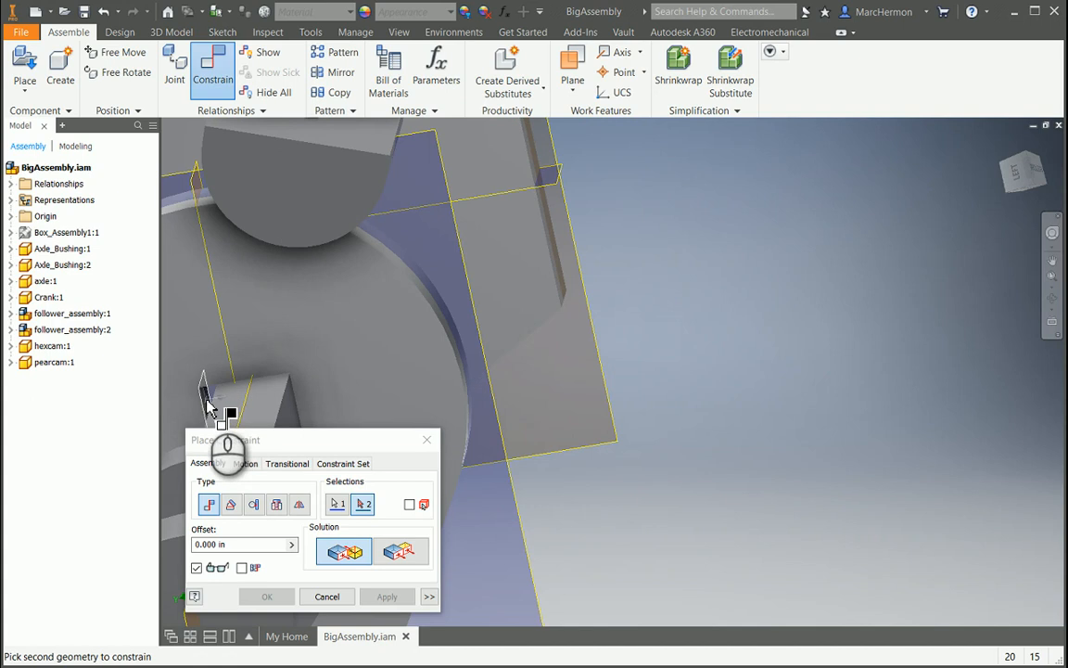
{"action": "left_click", "coordinate": [386, 597]}
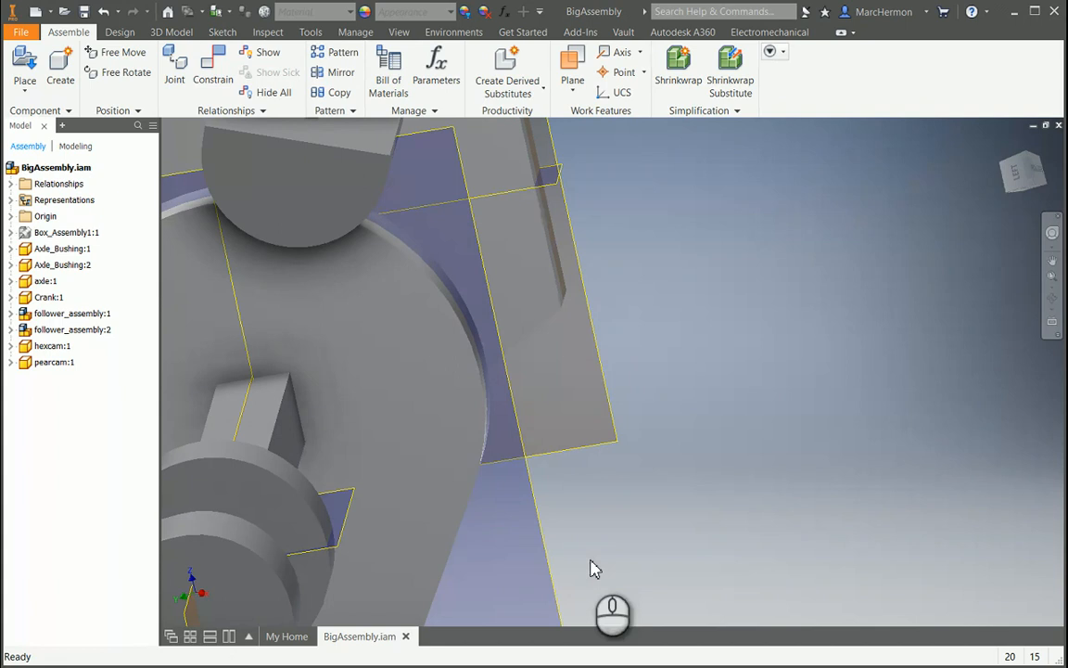
{"action": "left_click", "coordinate": [1053, 297]}
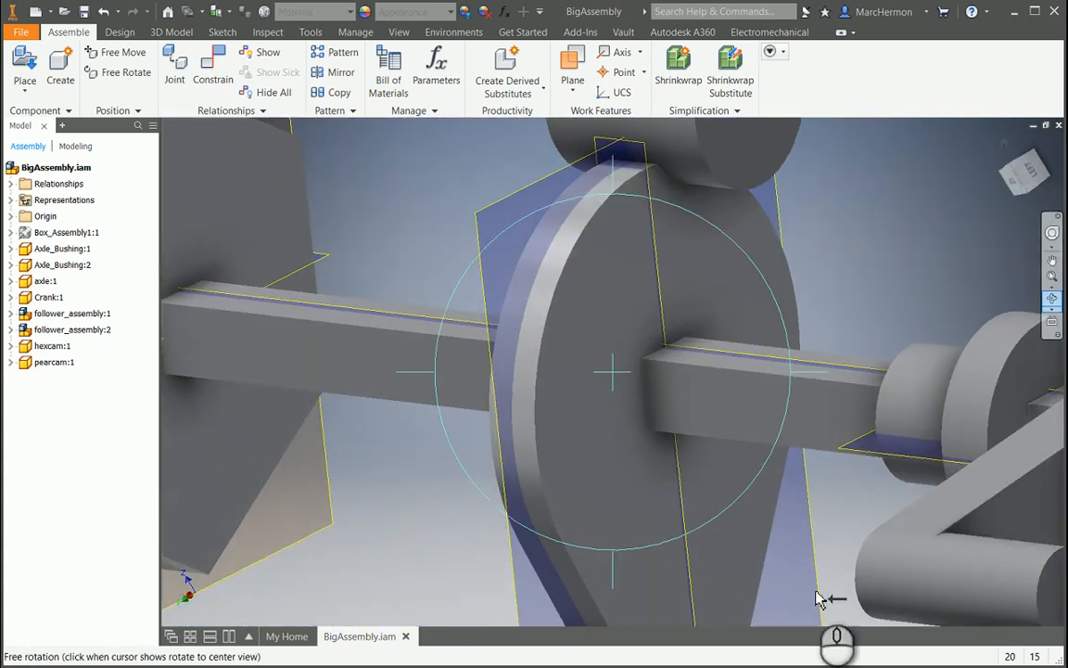
{"action": "mouse_move", "coordinate": [750, 483]}
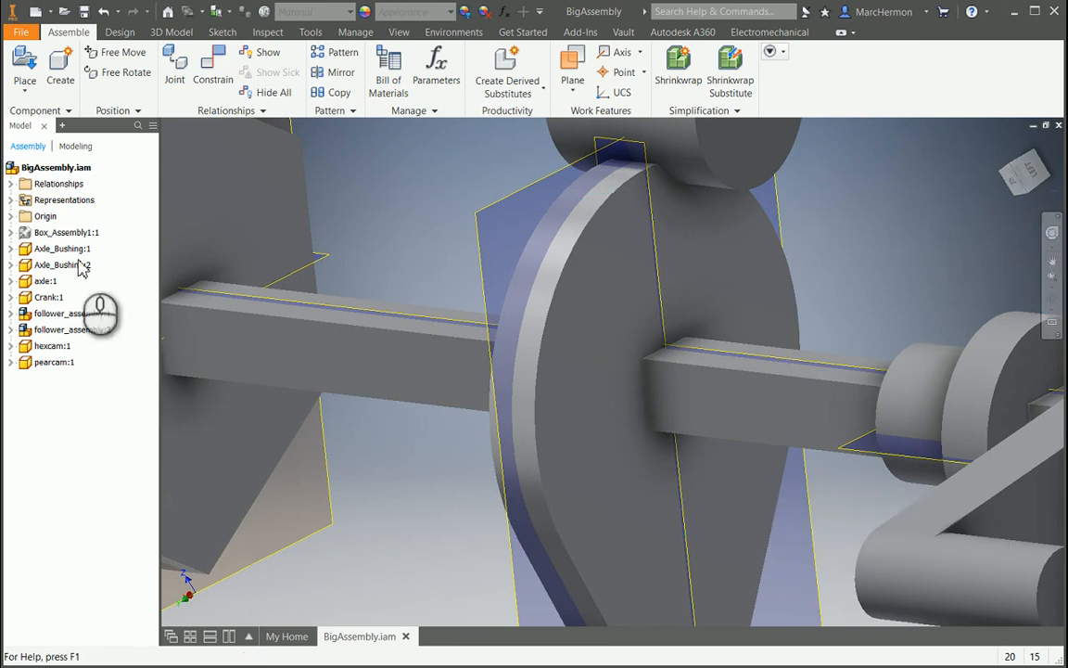
{"action": "left_click", "coordinate": [211, 70]}
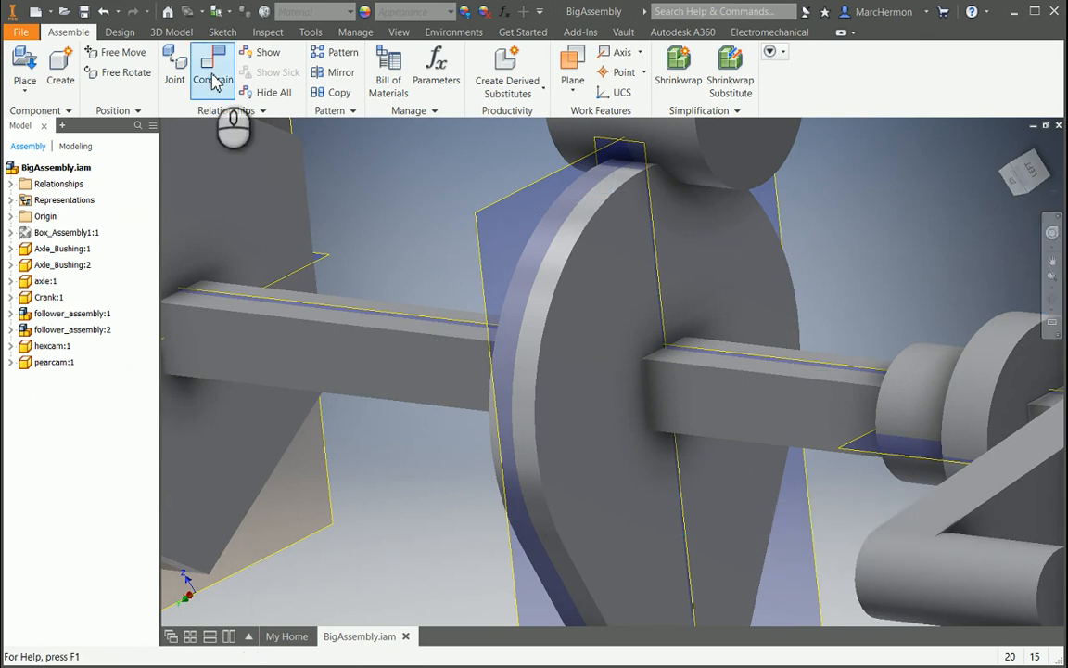
{"action": "left_click", "coordinate": [212, 70]}
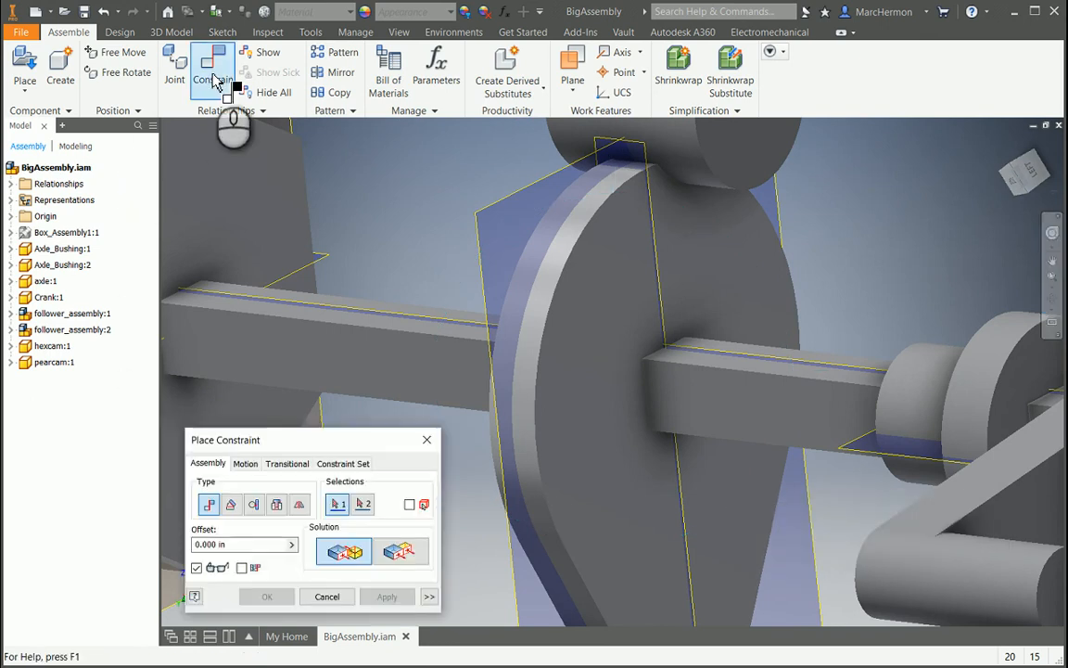
{"action": "left_click", "coordinate": [288, 463]}
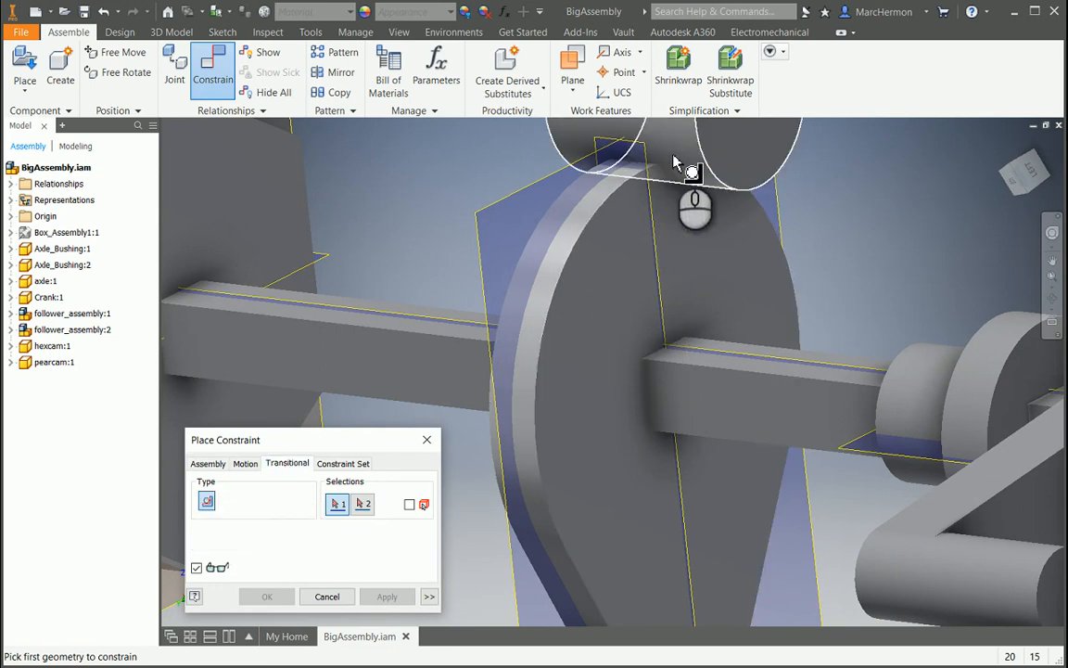
{"action": "left_click", "coordinate": [694, 171]}
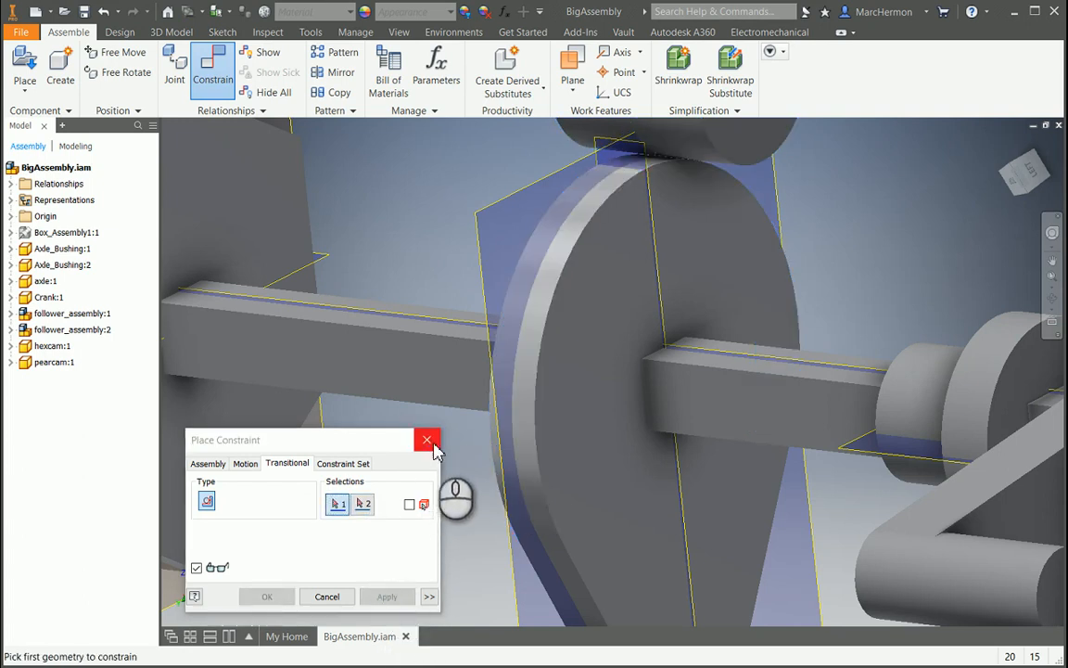
{"action": "left_click", "coordinate": [426, 437]}
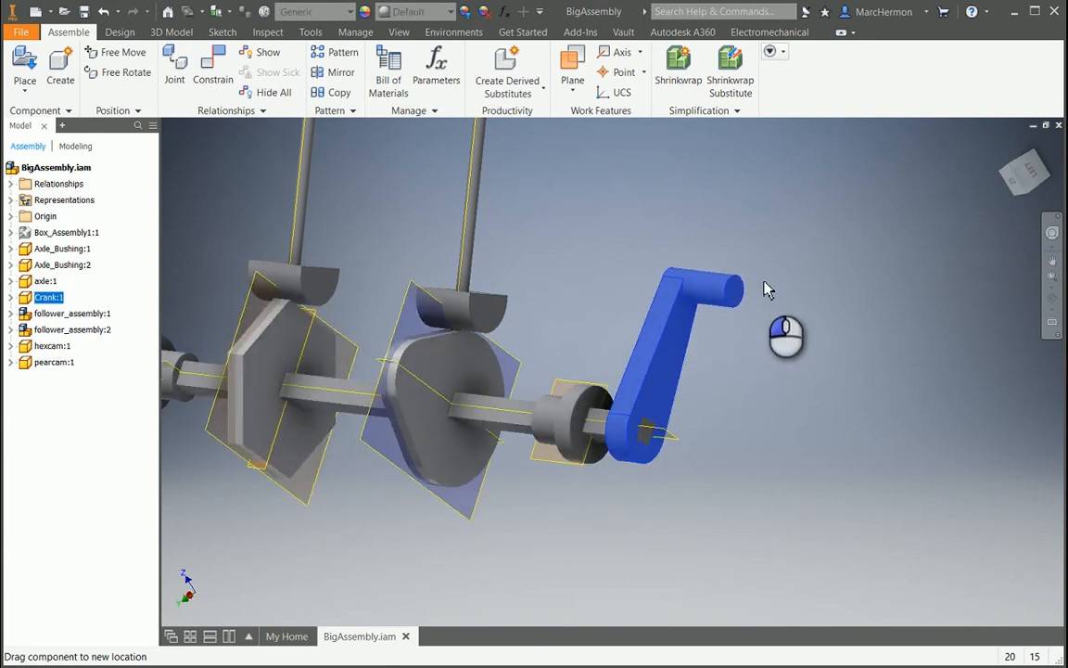
Drag the crank to spin the cams on the axle.
{"action": "left_click_drag", "start_coordinate": [677, 278], "coordinate": [593, 427]}
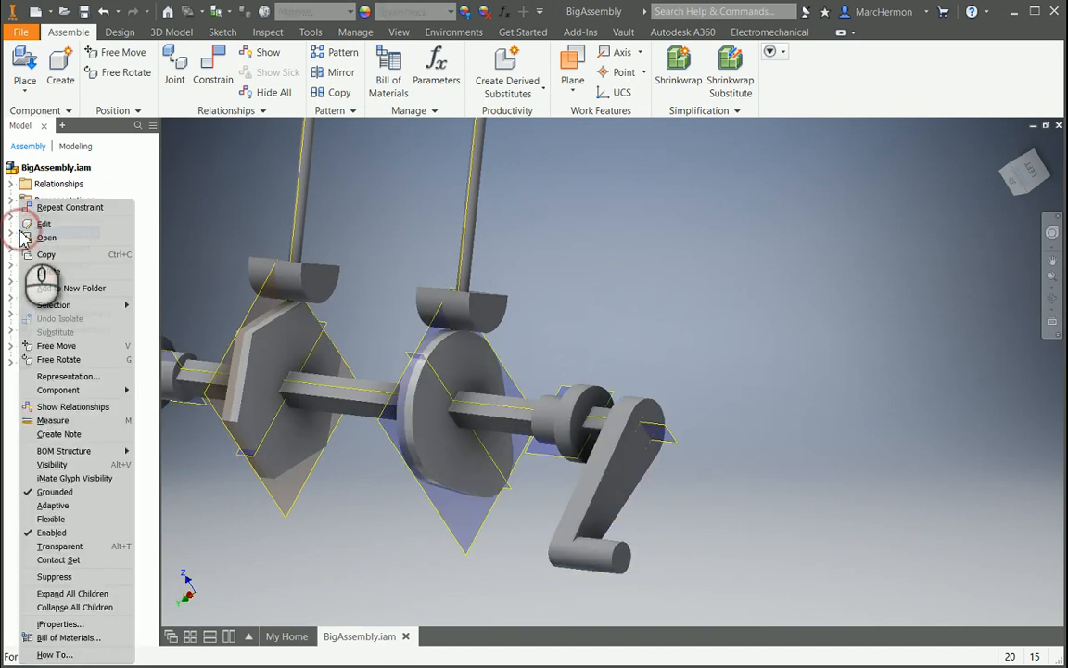
{"action": "mouse_move", "coordinate": [53, 504]}
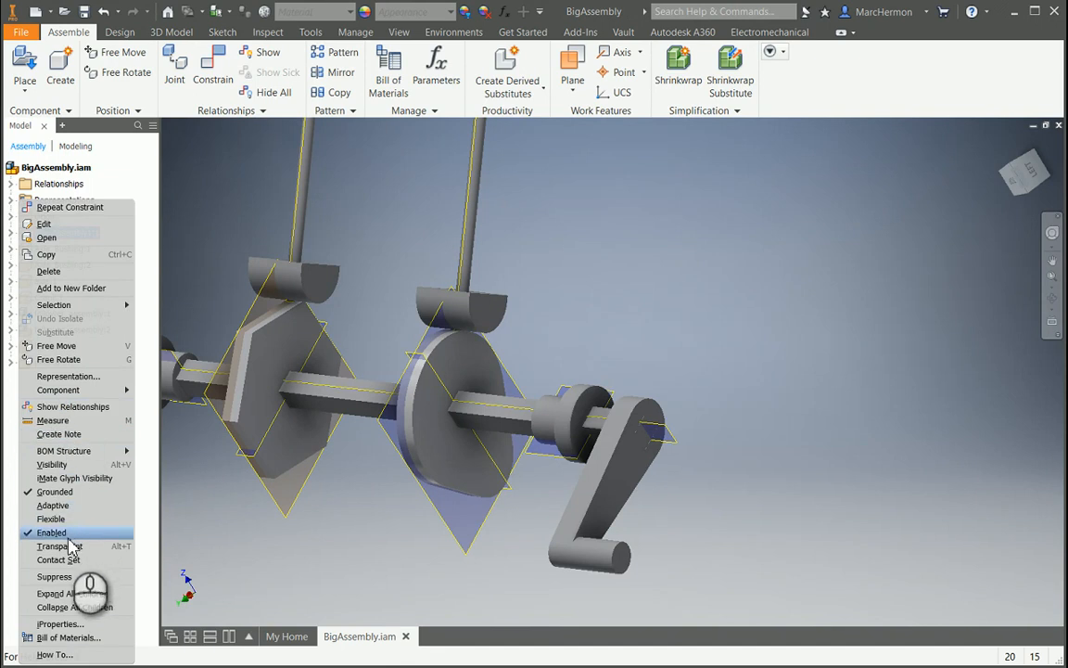
{"action": "mouse_move", "coordinate": [65, 464]}
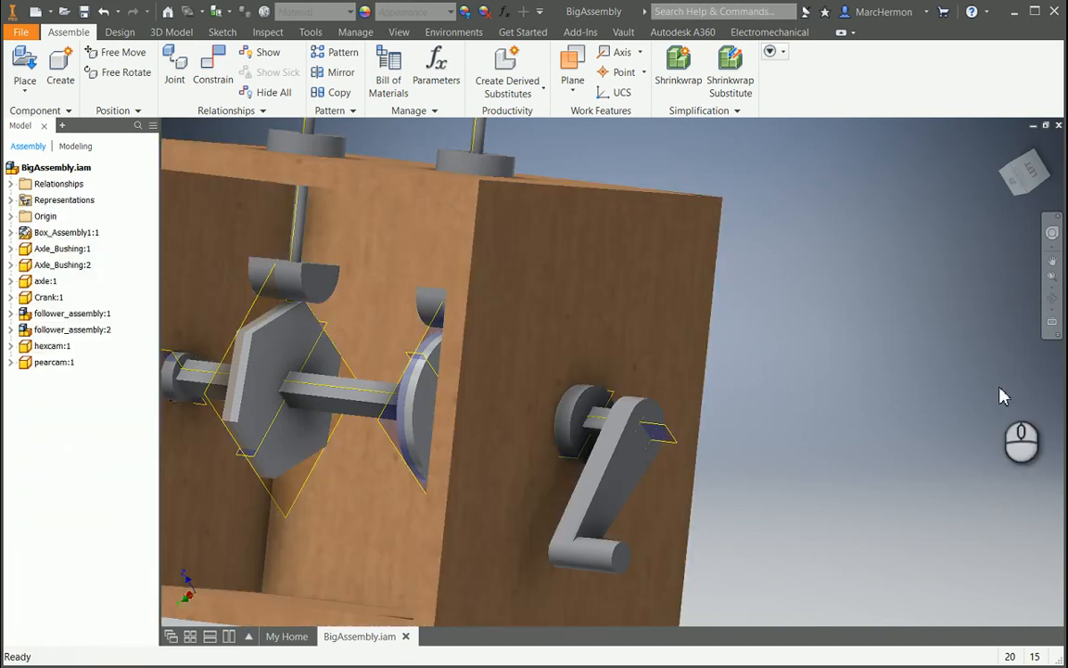
{"action": "mouse_move", "coordinate": [825, 313]}
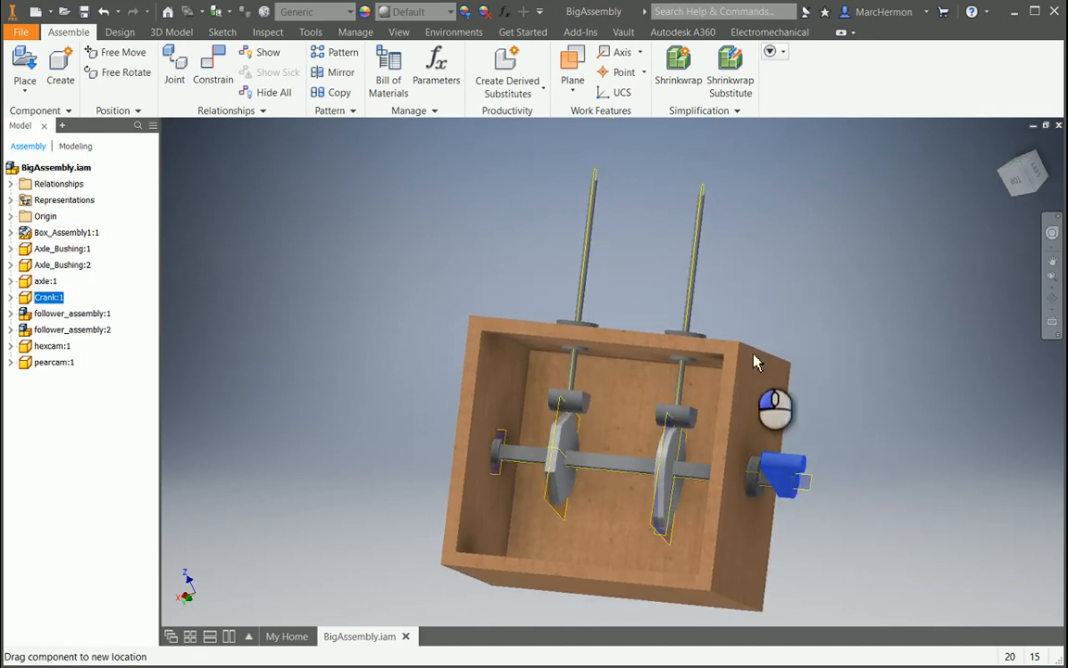
Keep turning the crank so both cams push the followers up and down inside the box.
{"action": "left_click_drag", "start_coordinate": [775, 408], "coordinate": [764, 597]}
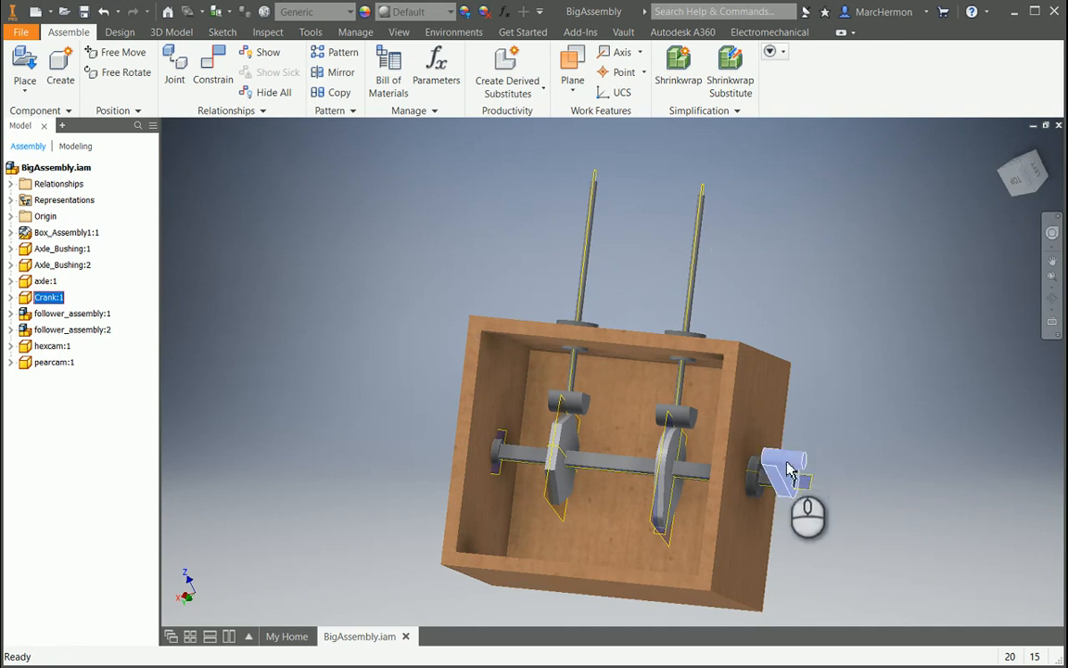
{"action": "left_click_drag", "start_coordinate": [788, 467], "coordinate": [807, 482]}
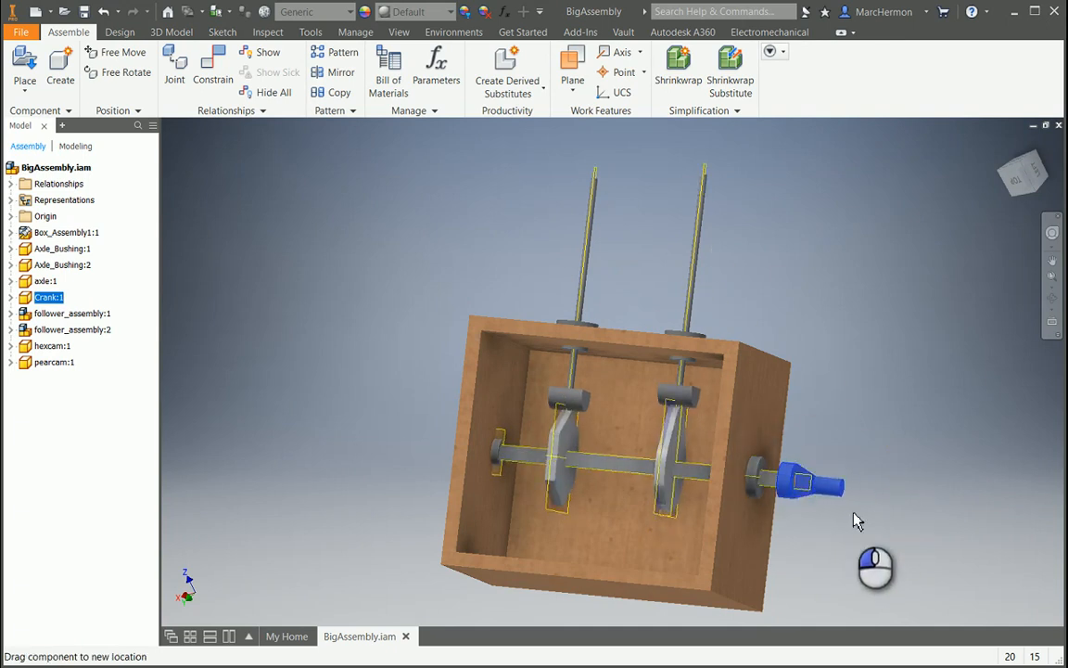
{"action": "left_click_drag", "start_coordinate": [856, 519], "coordinate": [714, 473]}
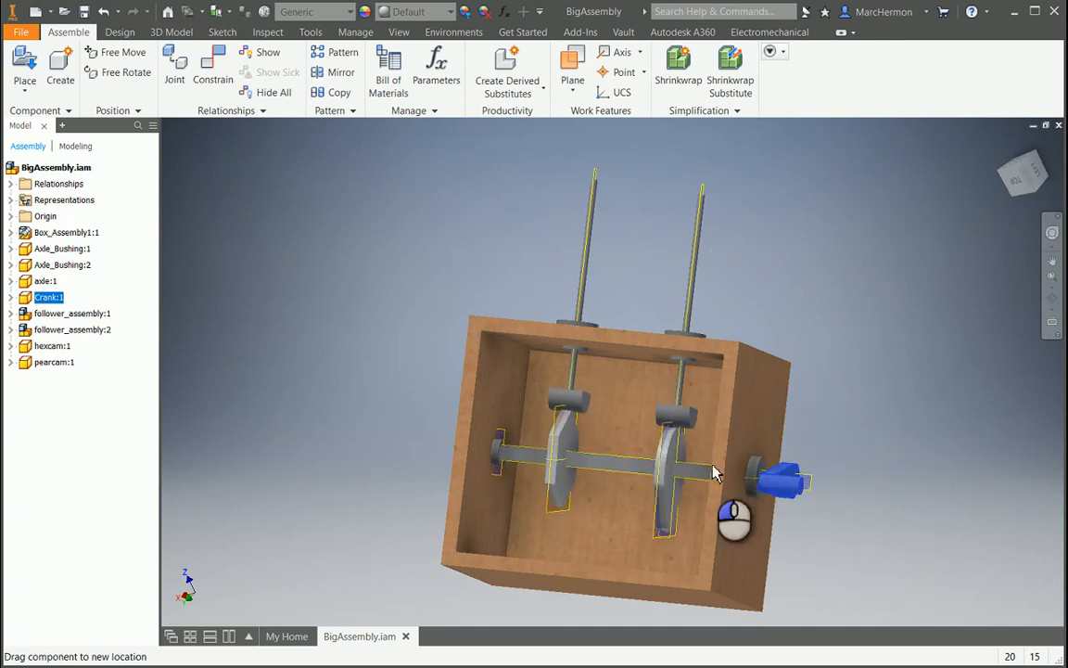